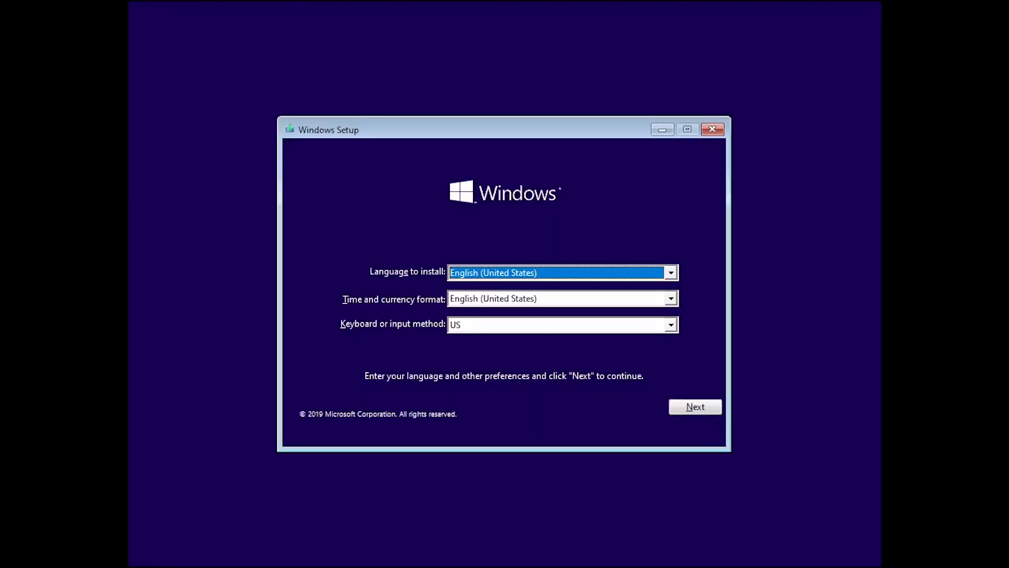
- Continue past language preferences and accept the license terms to reach privacy settings
left_click(695, 406)
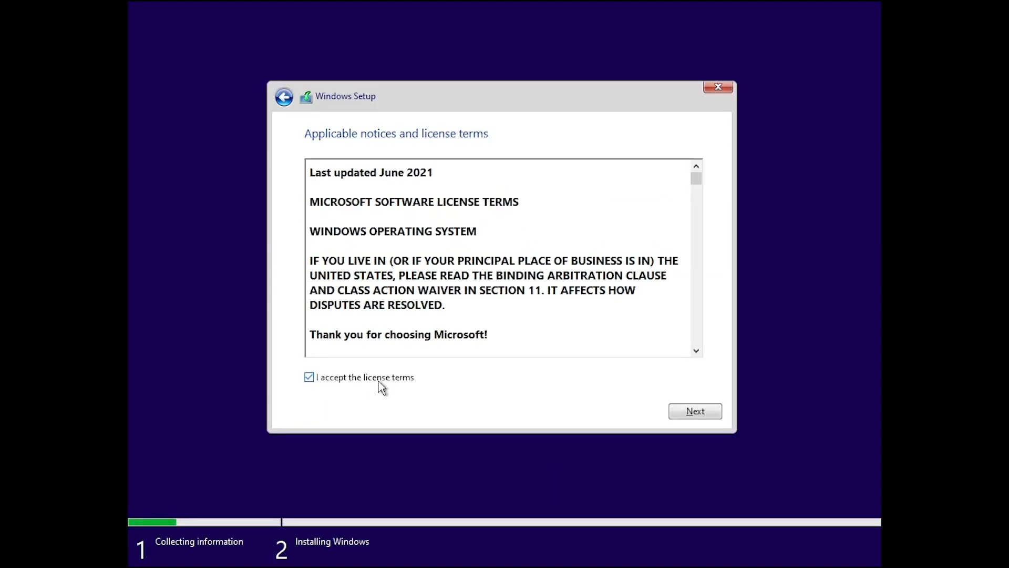
left_click(694, 411)
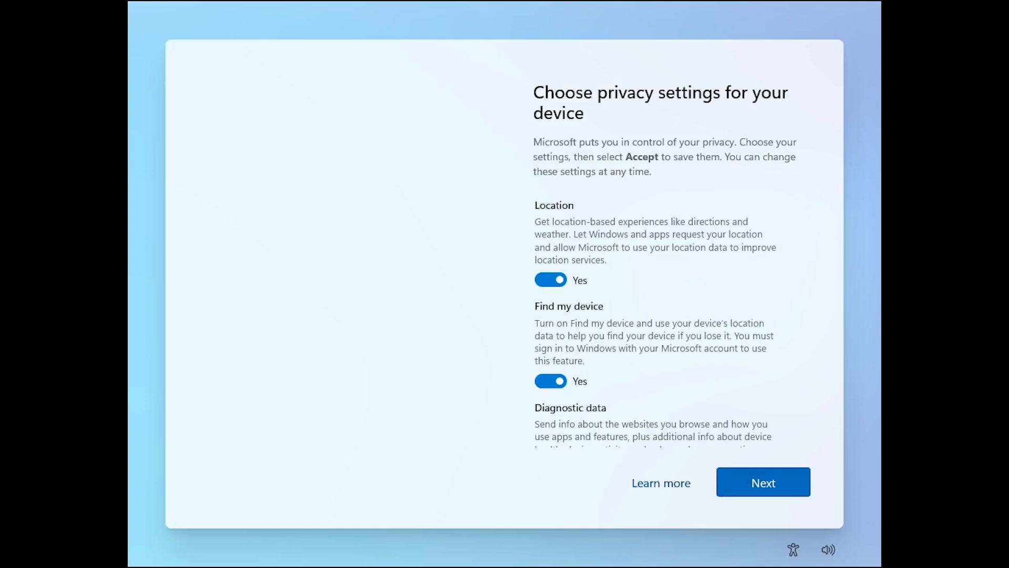
- Turn off Location and the other privacy options, then accept to finish setup
left_click(550, 279)
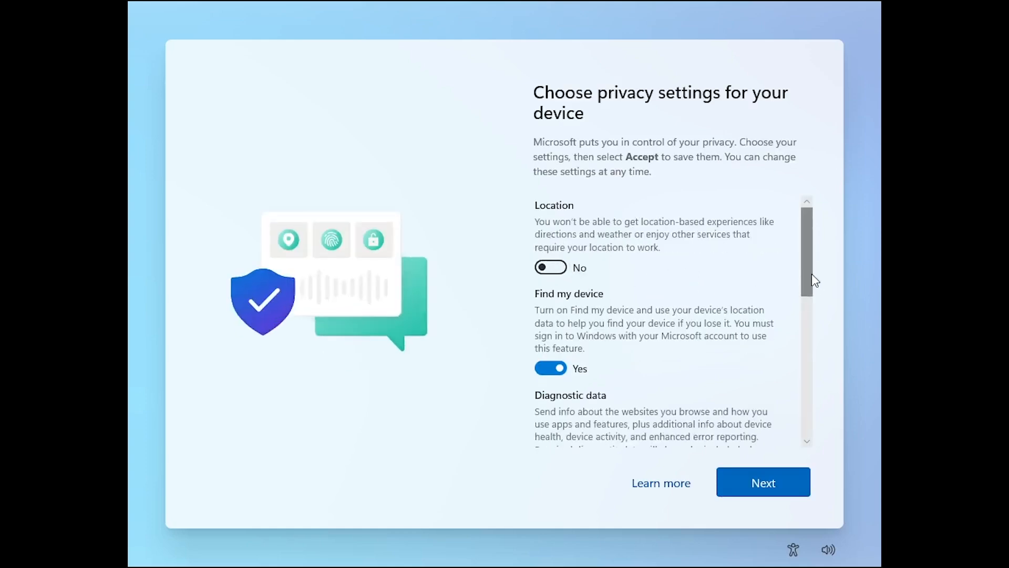
scroll("down", 3)
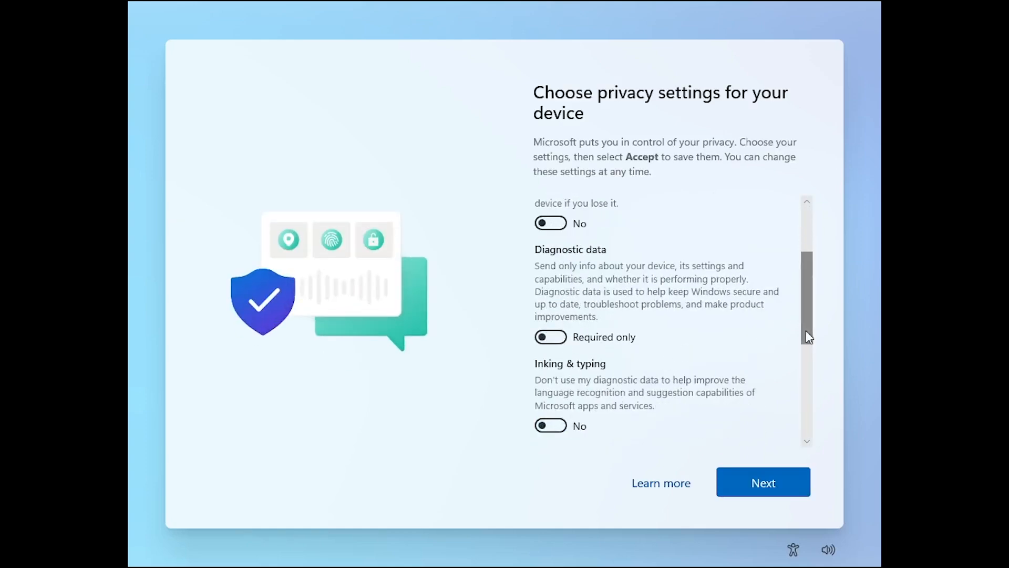
left_click(764, 482)
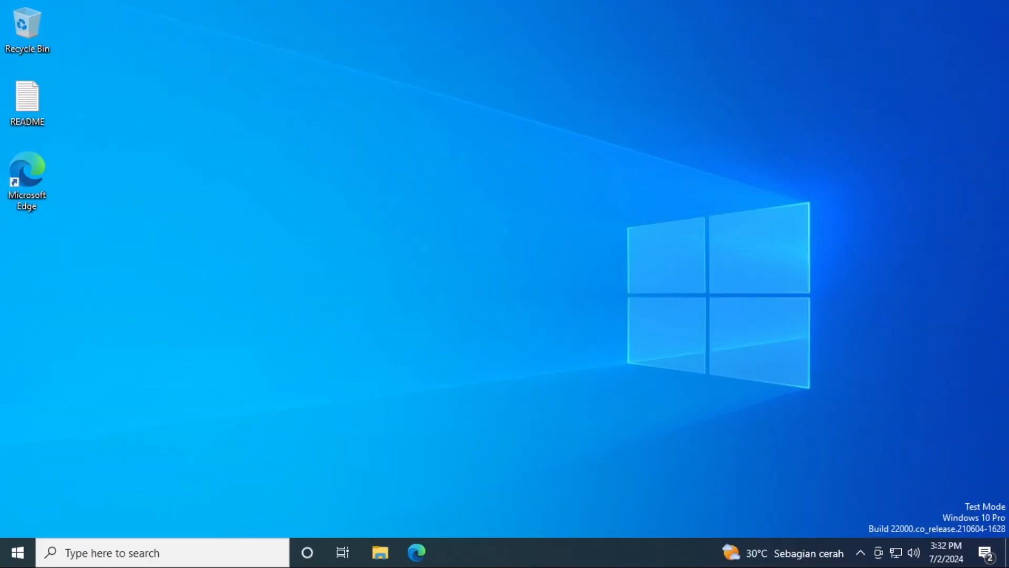
mouse_move(939, 561)
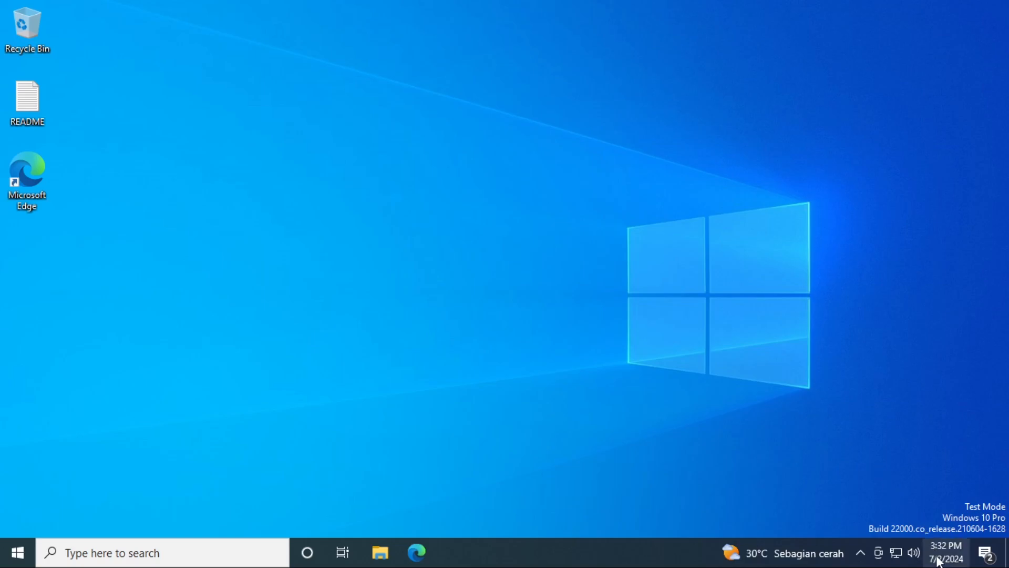
left_click(945, 552)
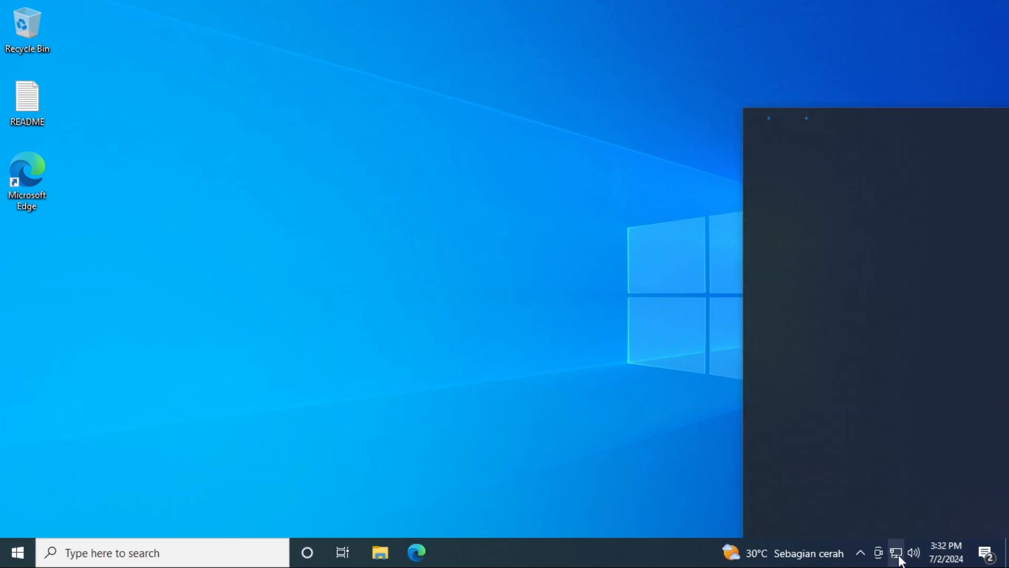
left_click(896, 552)
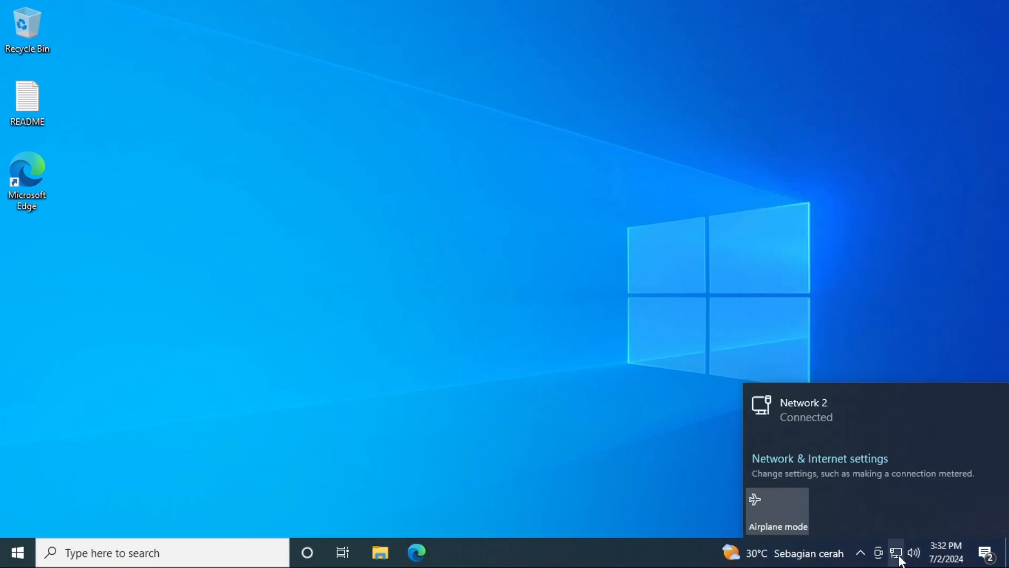
mouse_move(809, 535)
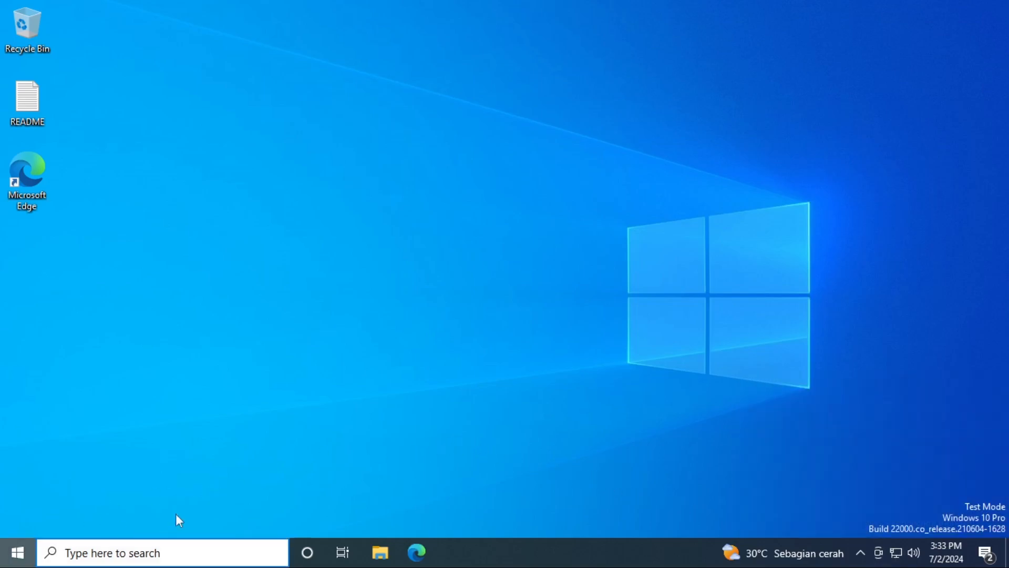
- Scroll the Start menu app list from A down to Xbox
left_click(16, 552)
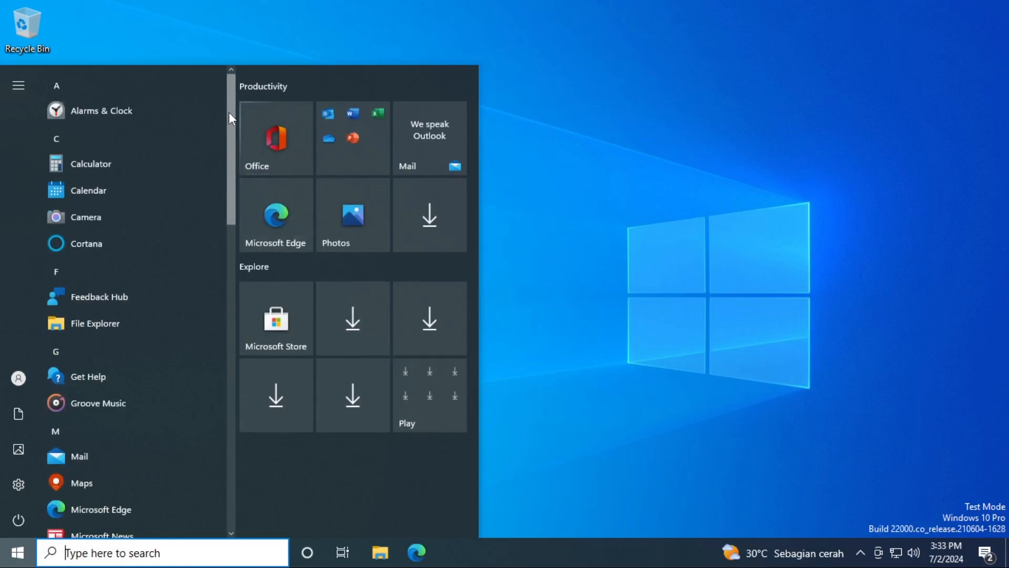
scroll("down", 3)
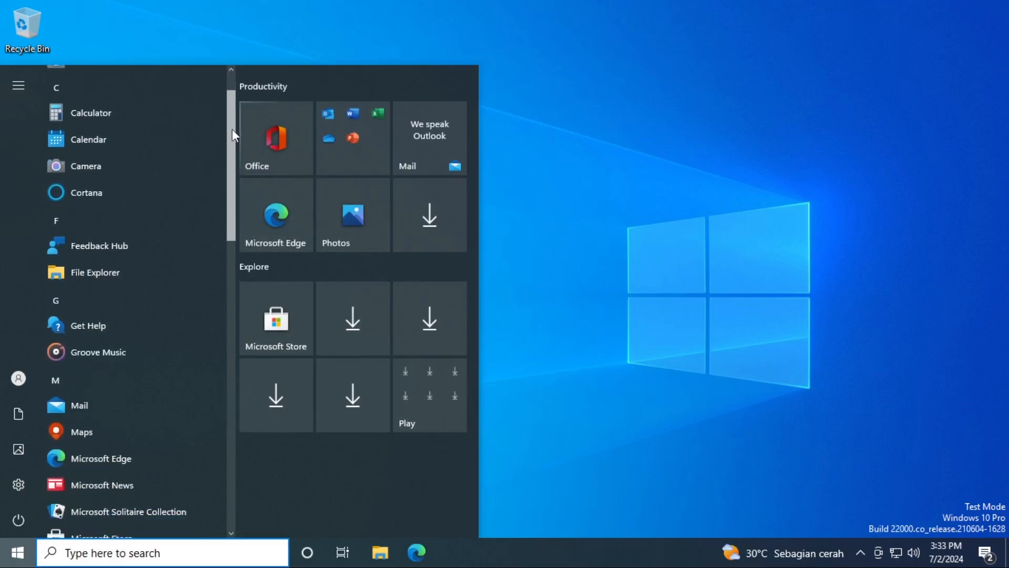
scroll("down", 3)
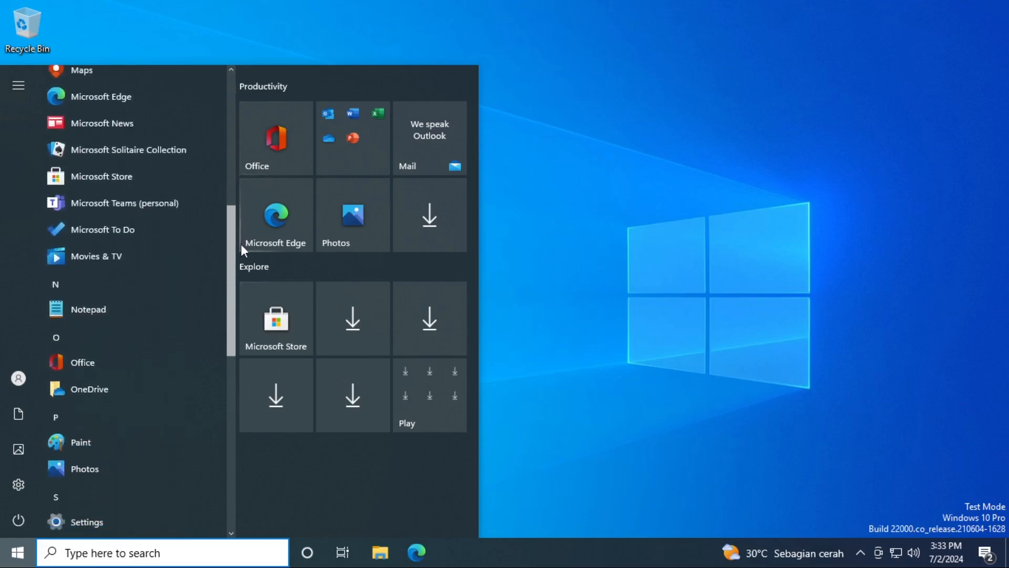
scroll("down", 3)
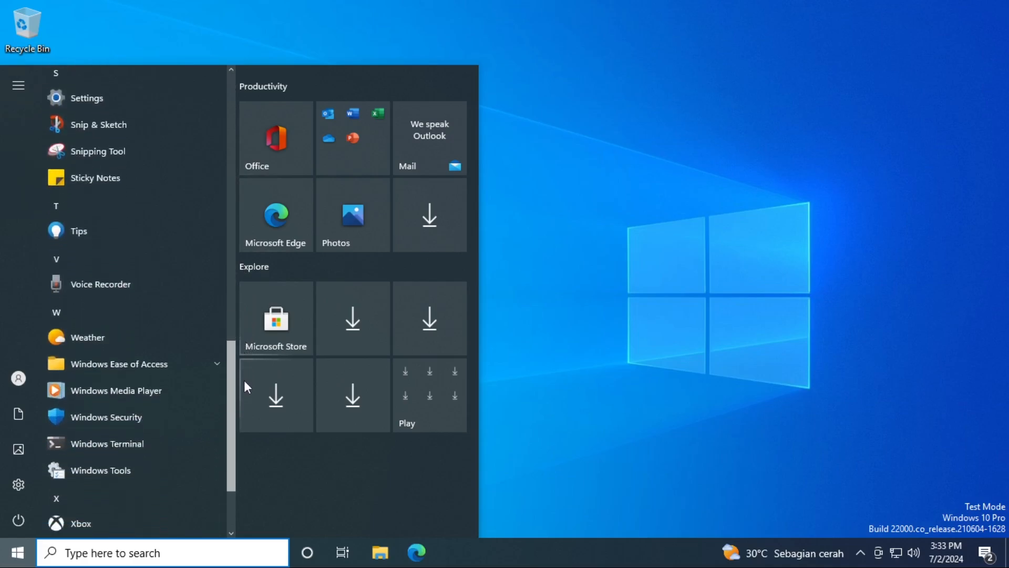
scroll("down", 3)
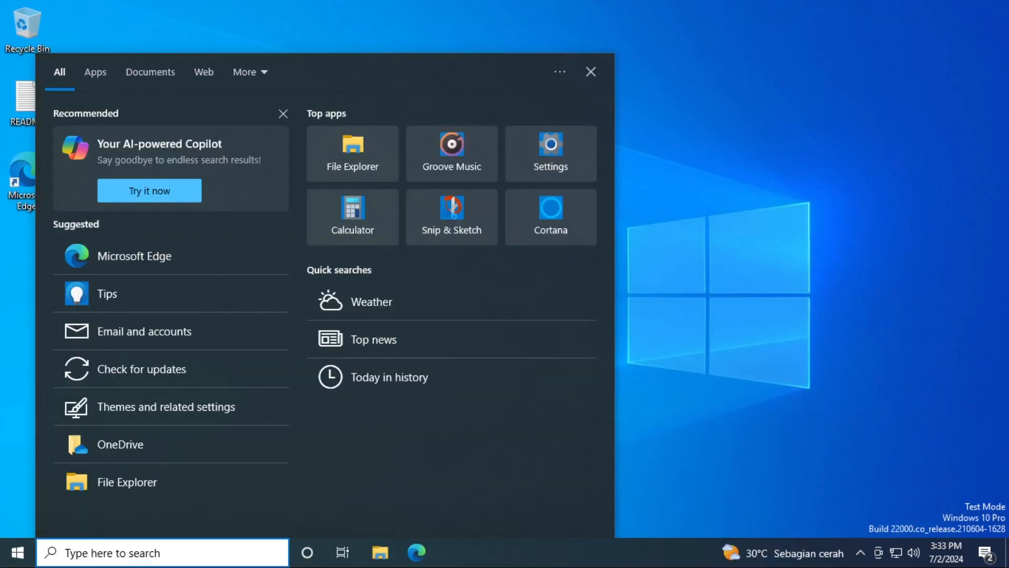
type("winver")
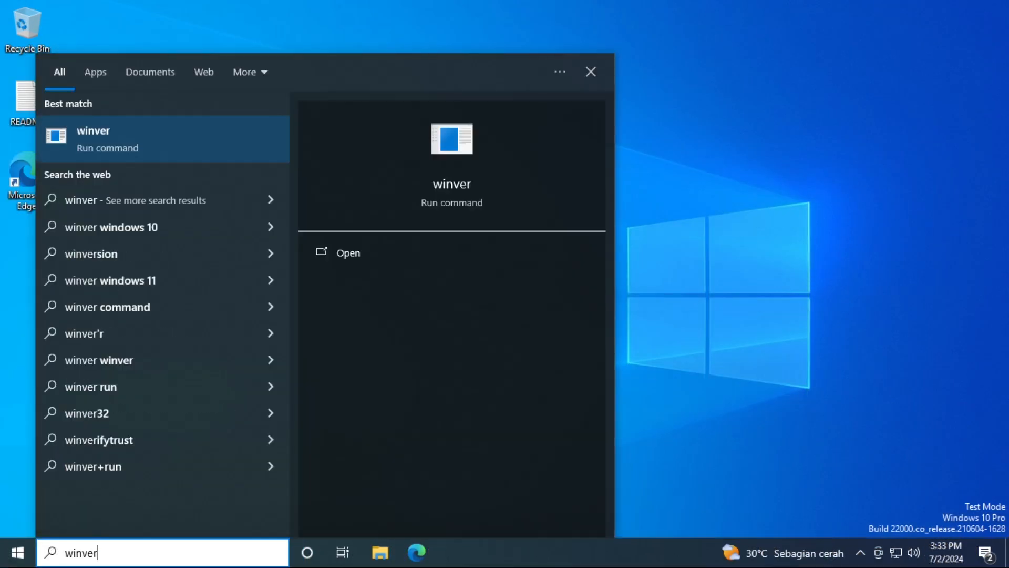
type("command prompt")
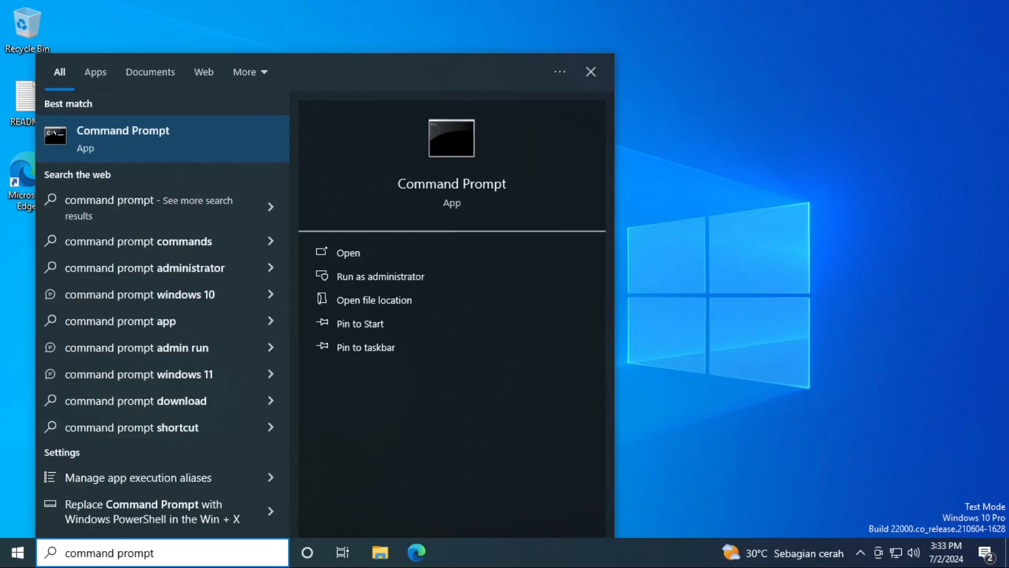
type("wordpad")
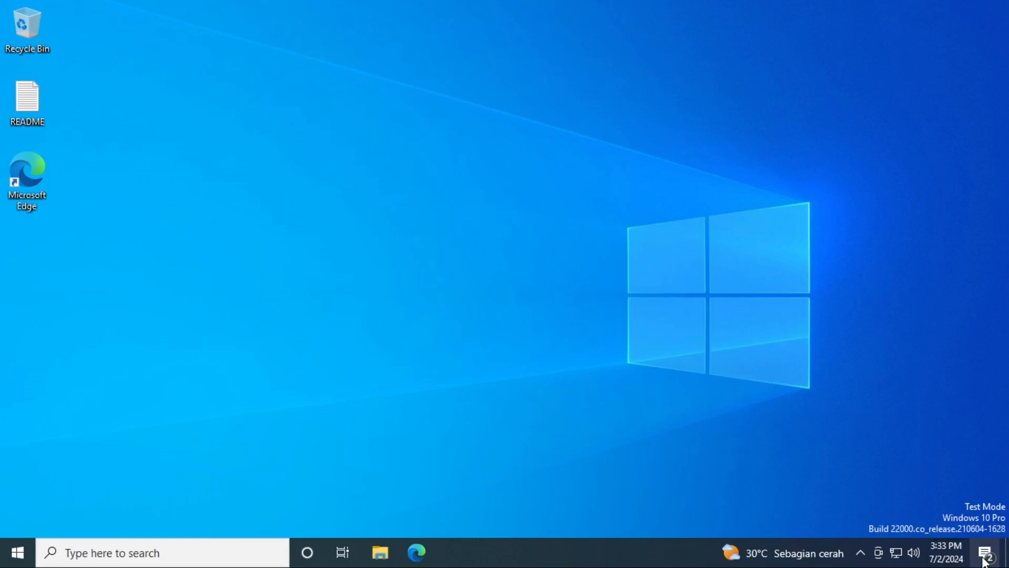
left_click(984, 552)
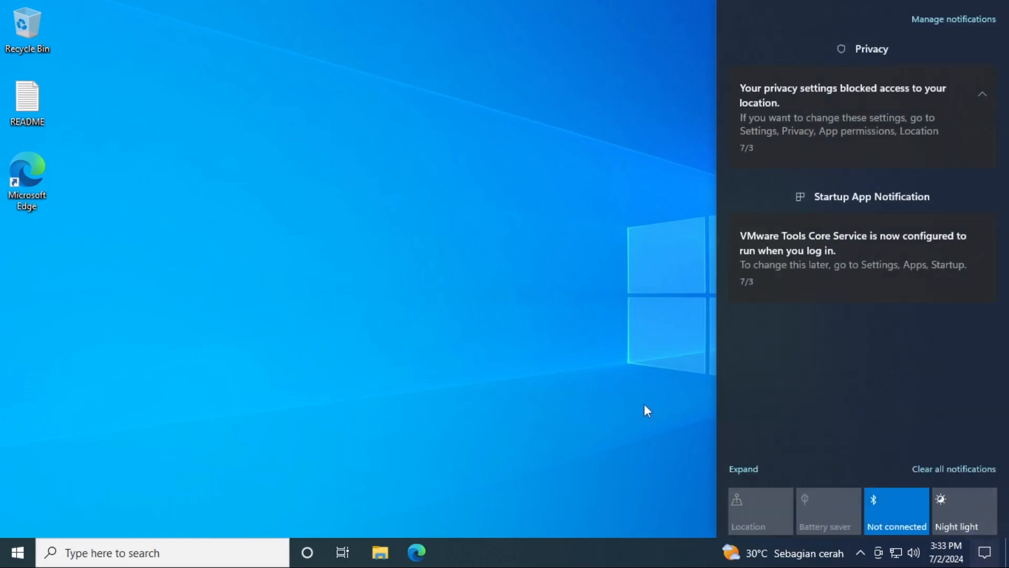
left_click(744, 469)
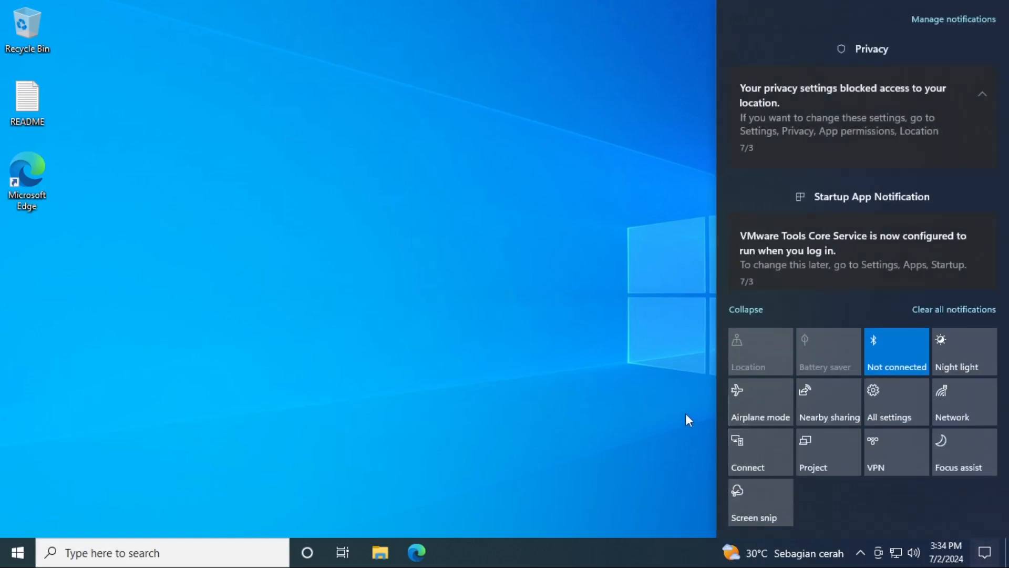
mouse_move(805, 357)
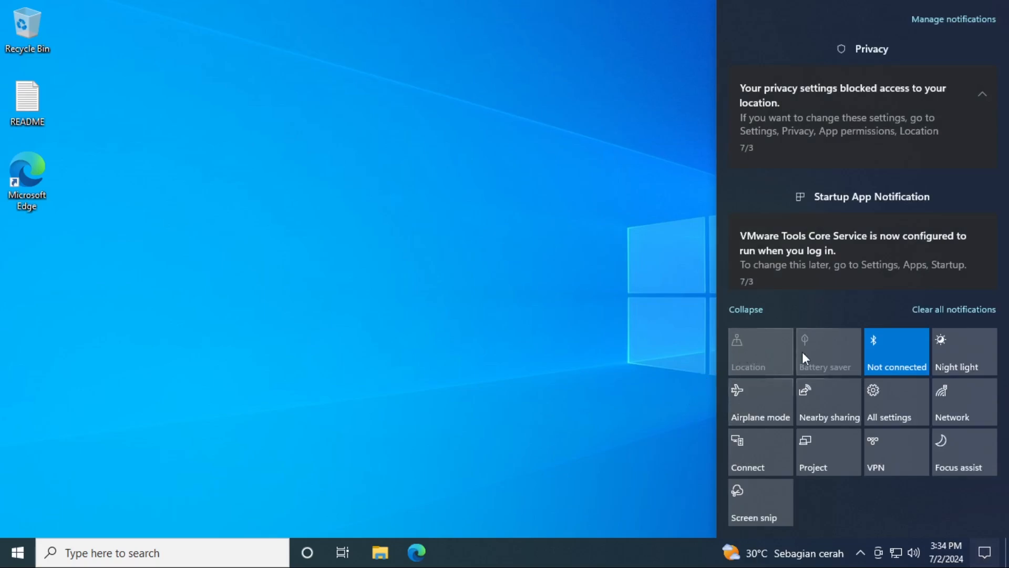
mouse_move(850, 407)
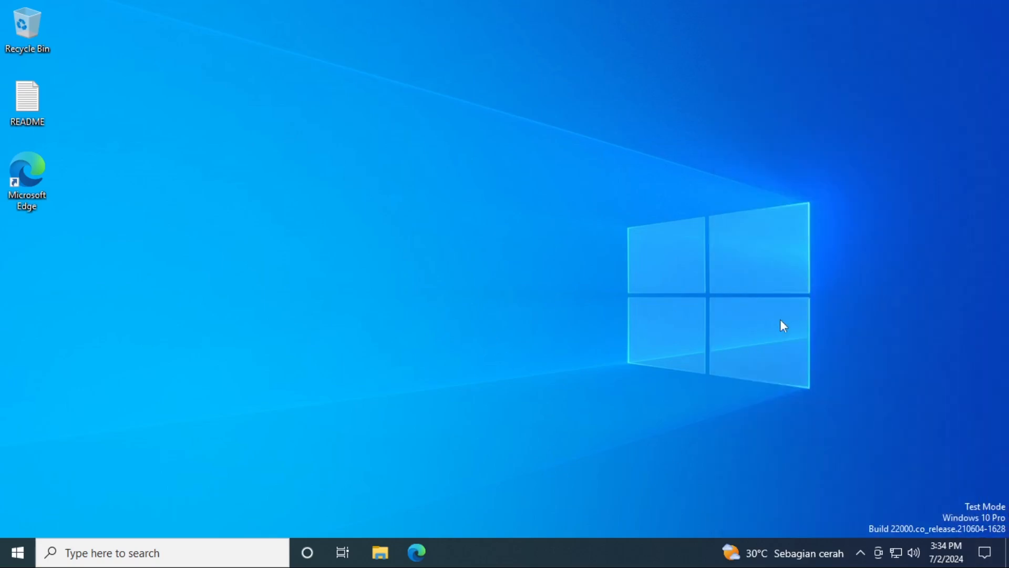
- Browse from Quick access to This PC, Local Disk (C:) and the Windows folder
left_click(380, 552)
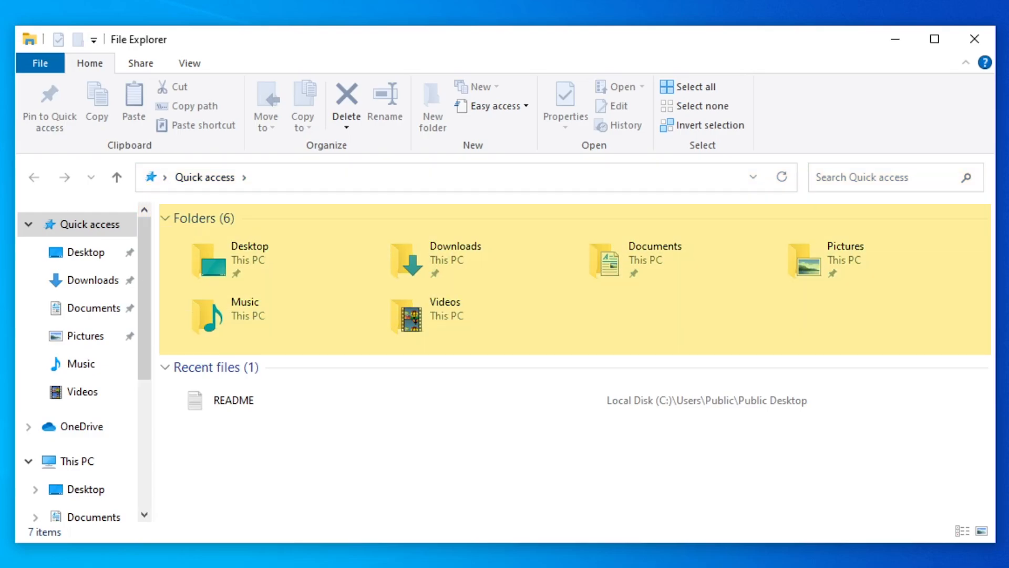
left_click(76, 460)
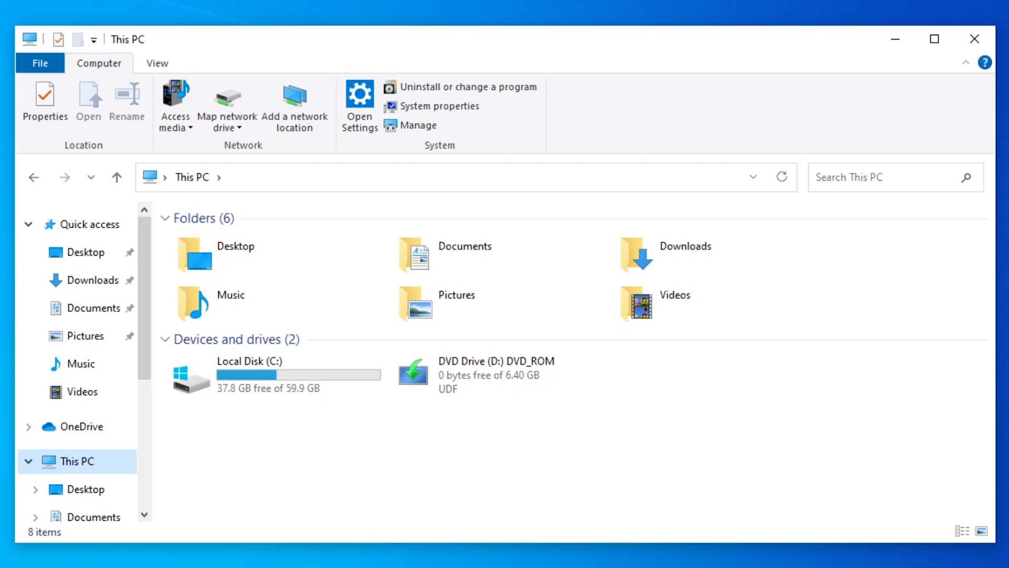
left_click(258, 374)
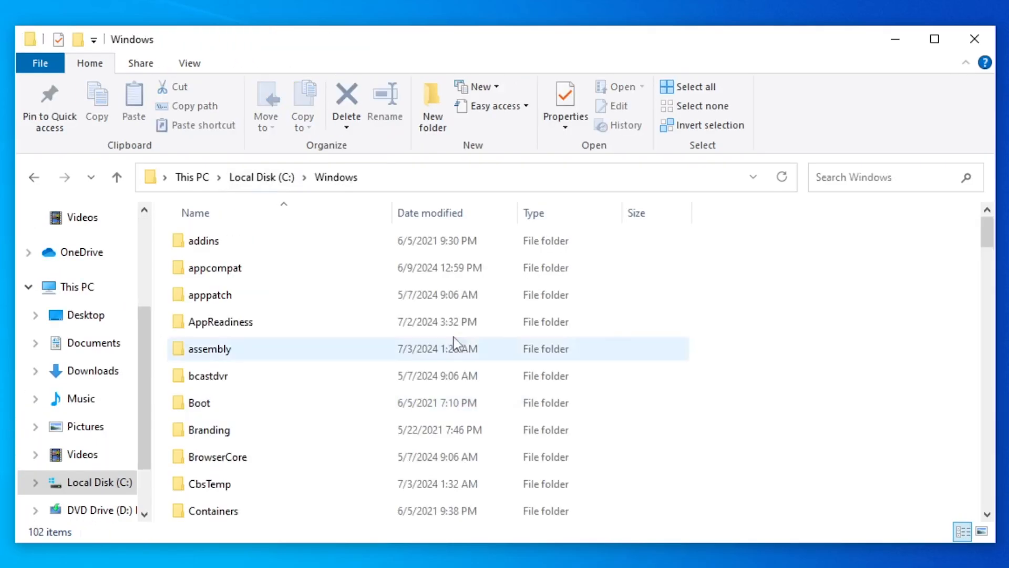
left_click(188, 62)
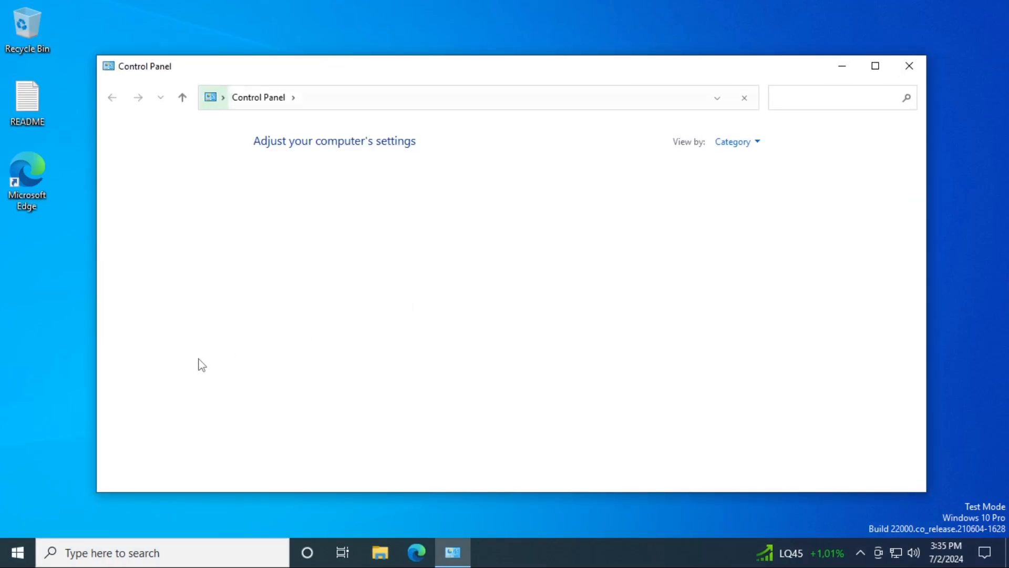
- Maximize Control Panel and view all items as Large icons
left_click(874, 65)
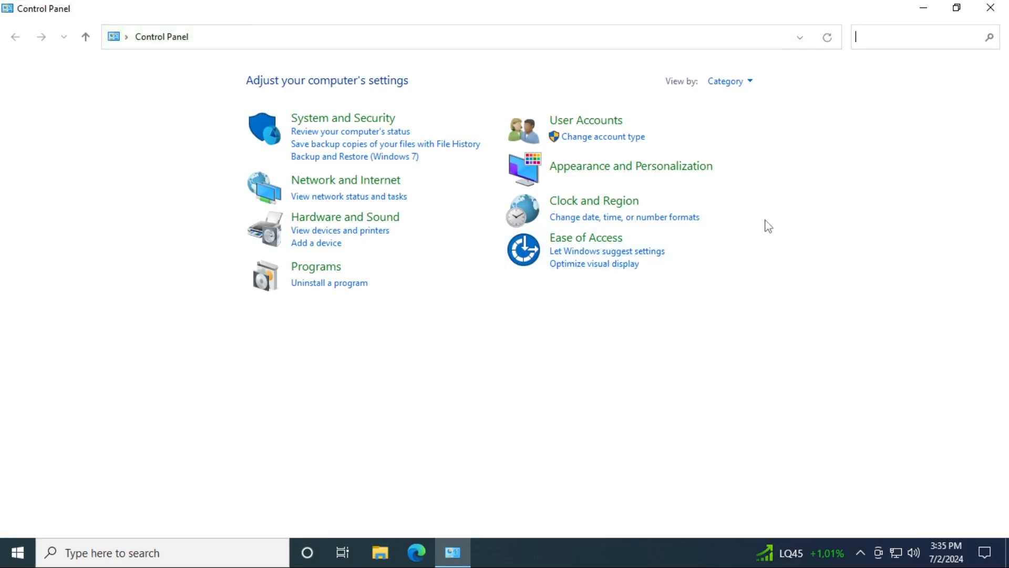
left_click(729, 81)
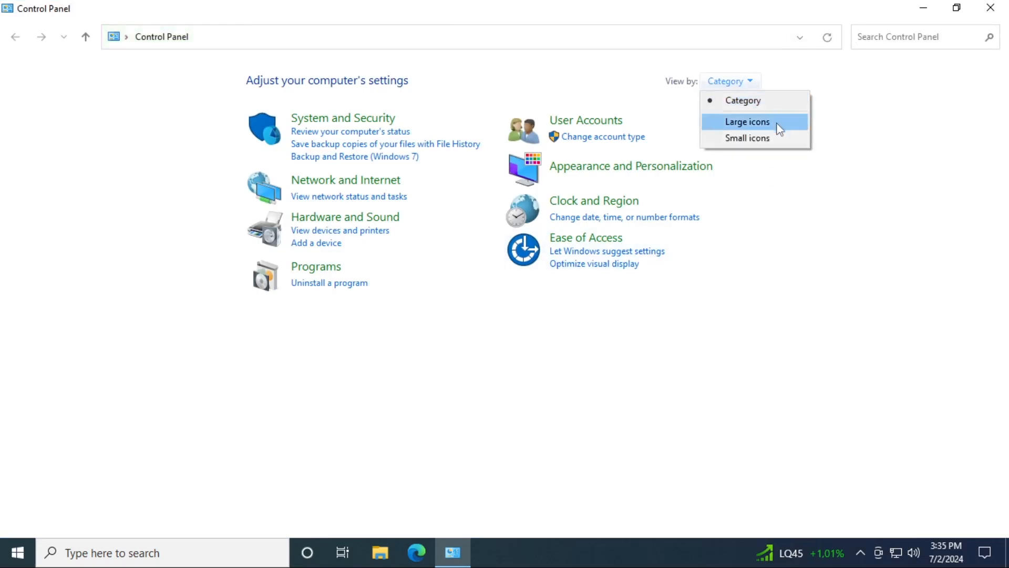
left_click(747, 122)
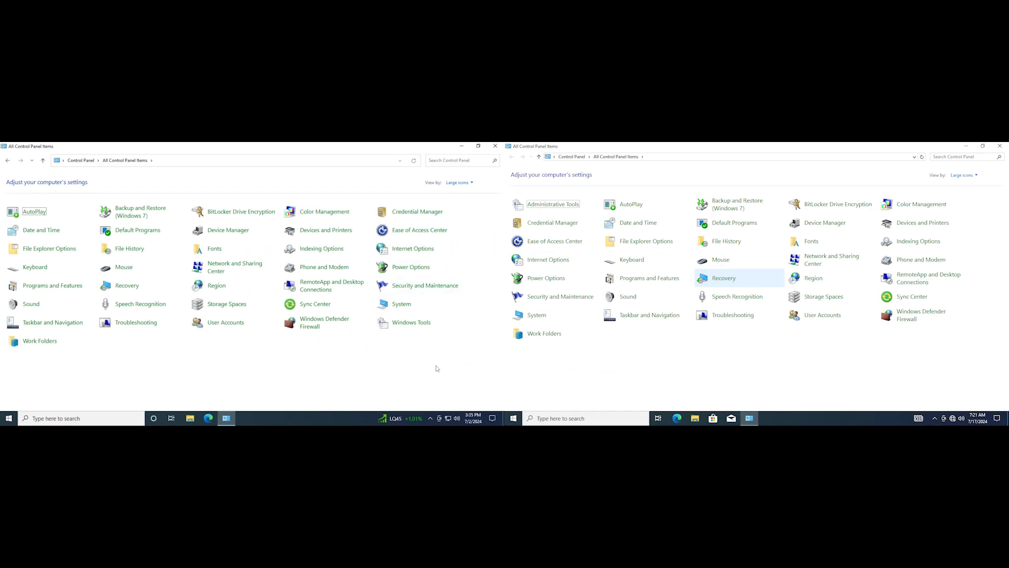
mouse_move(437, 369)
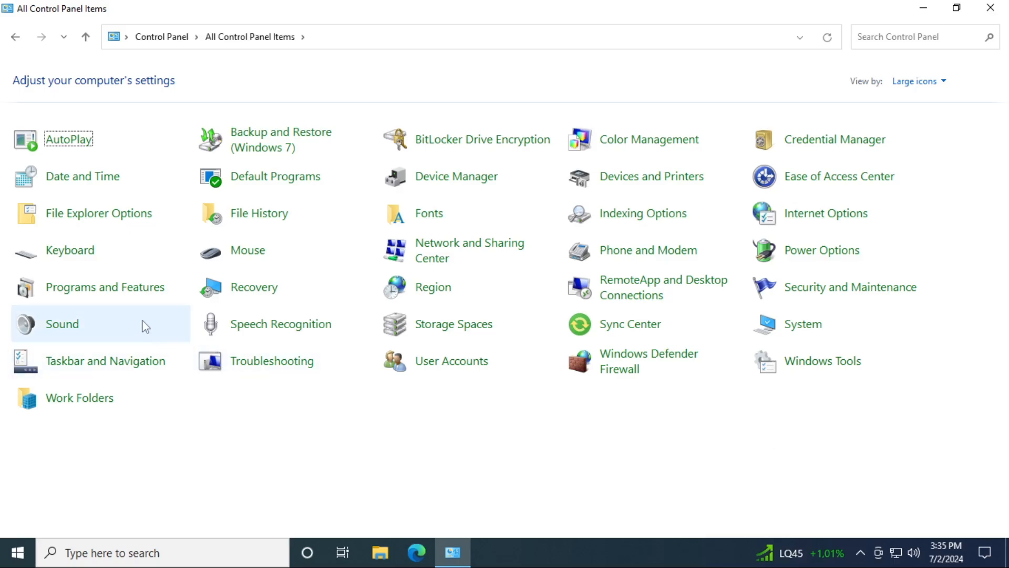
- View the Sounds list and select events like Device Failed to Connect
double_click(62, 324)
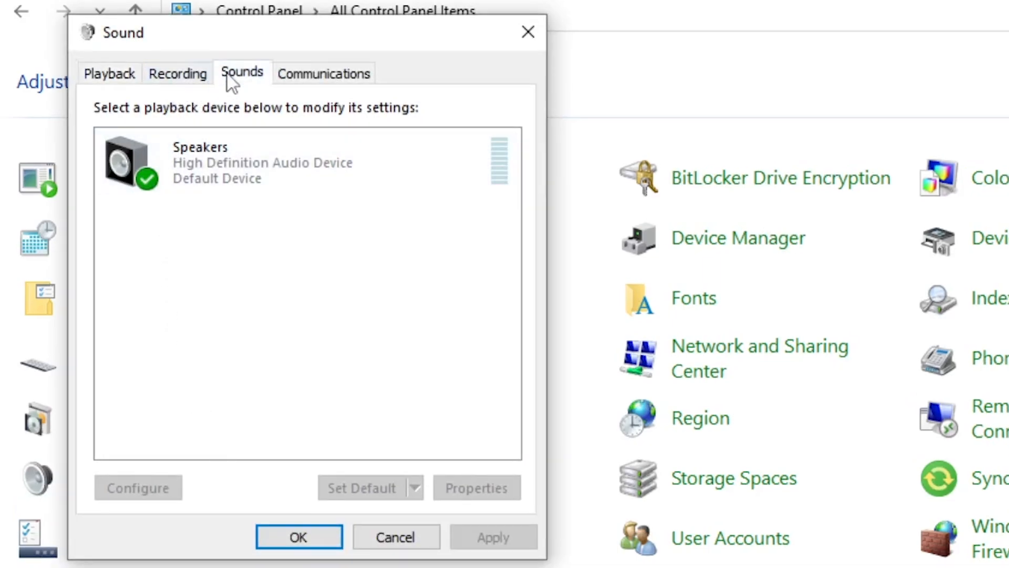
left_click(242, 72)
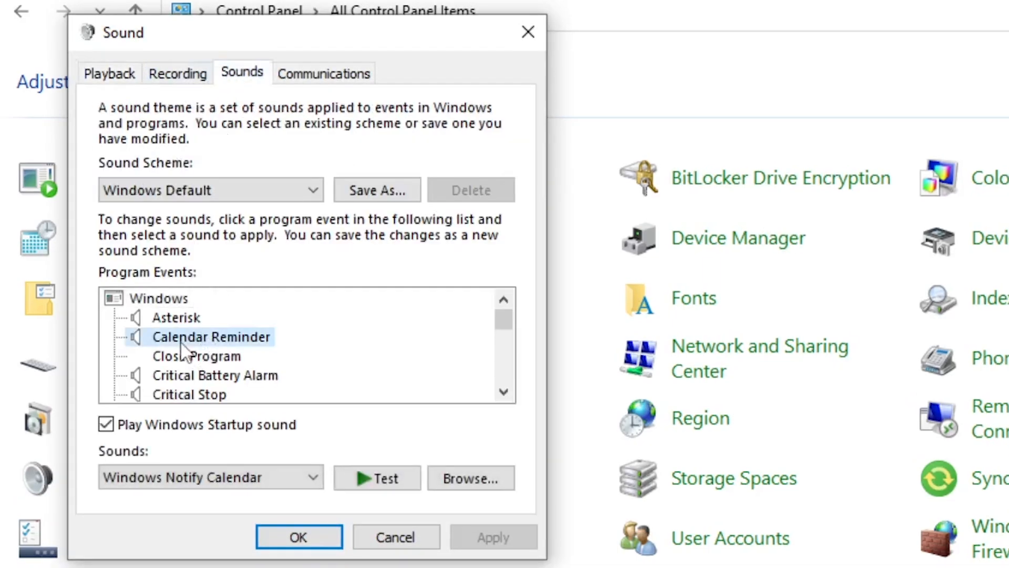
mouse_move(192, 363)
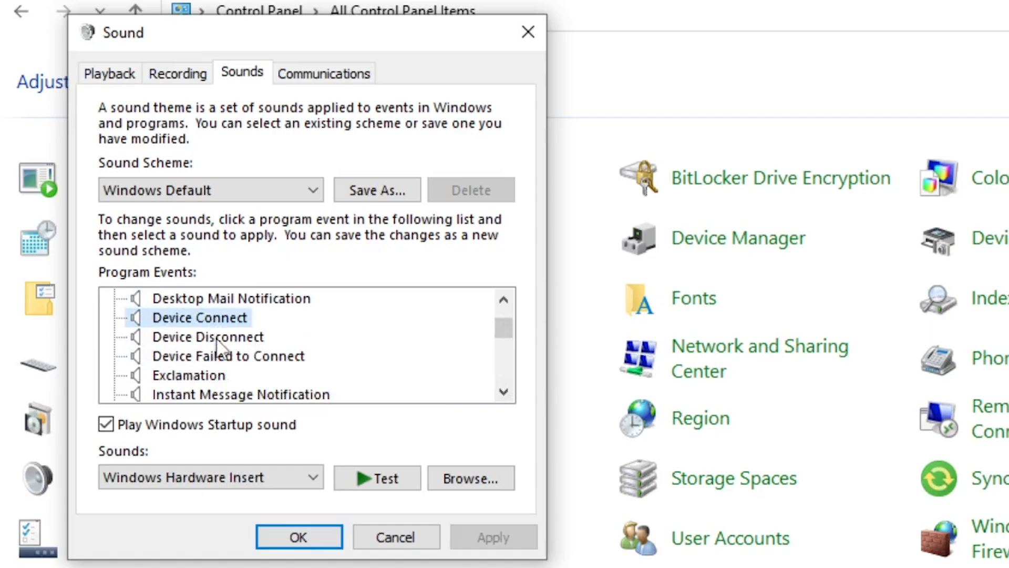
left_click(227, 356)
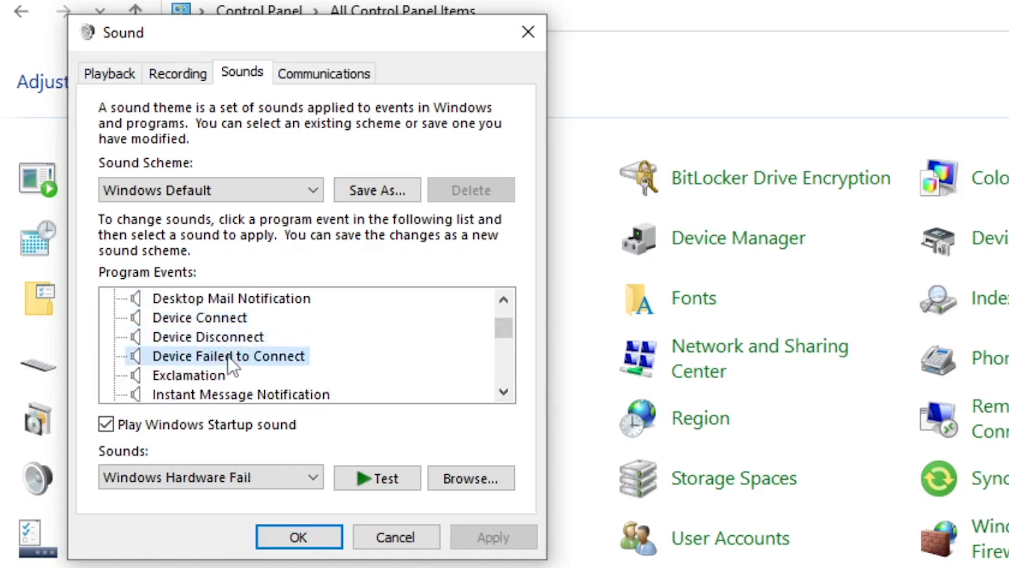
left_click(188, 375)
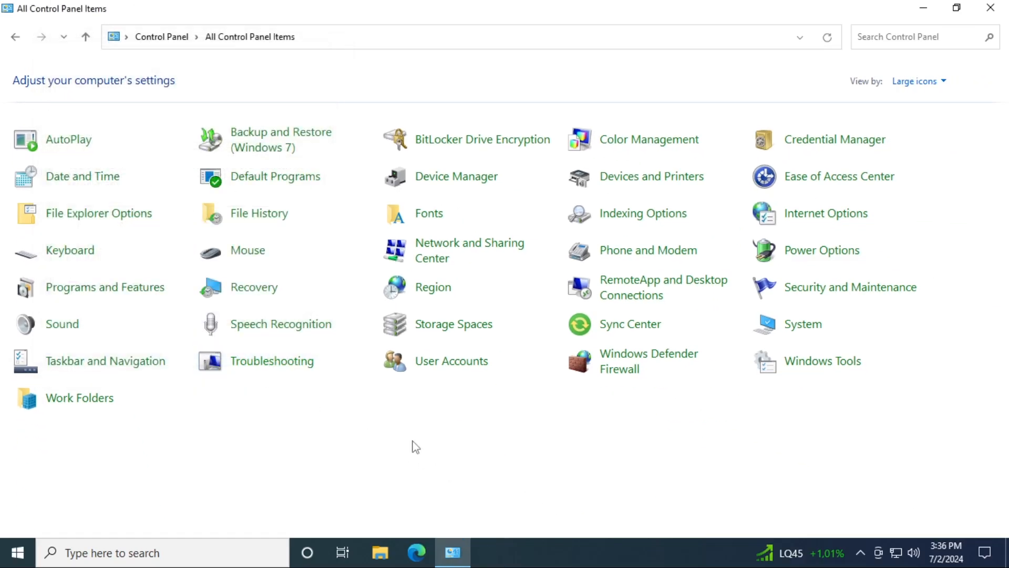
mouse_move(468, 464)
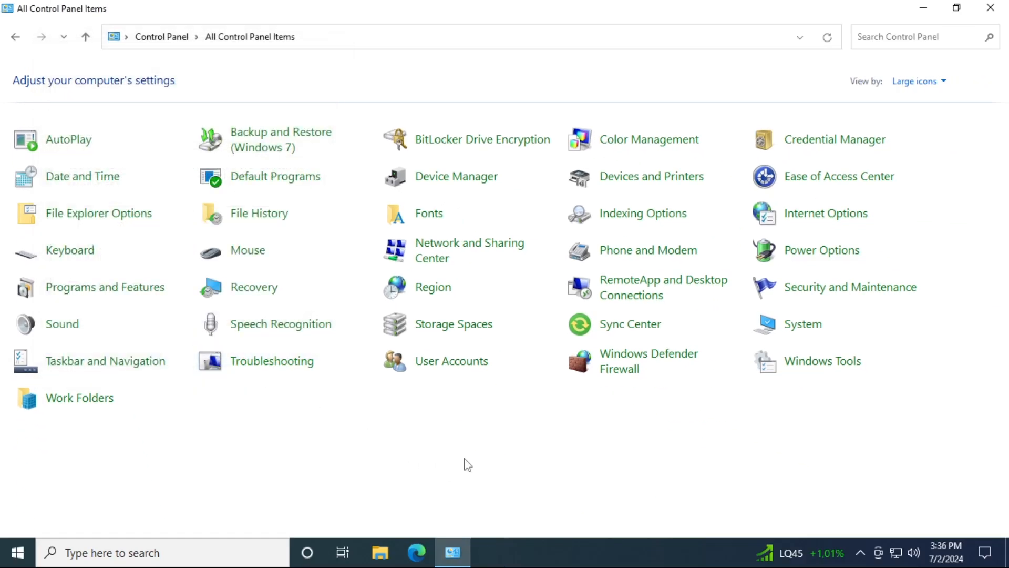
mouse_move(489, 448)
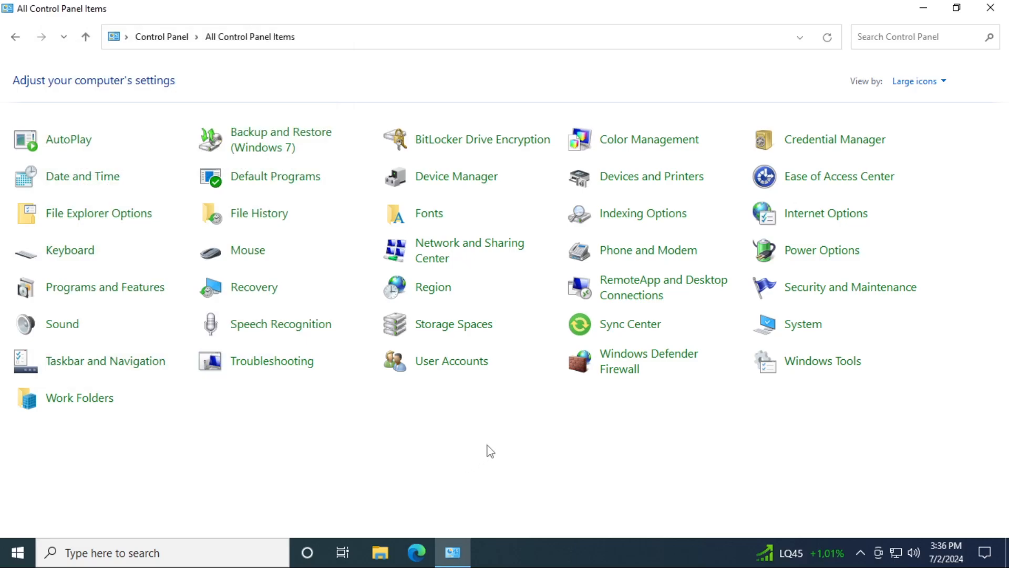
- Look inside the Windows Tools collection, then close its folder
left_click(379, 552)
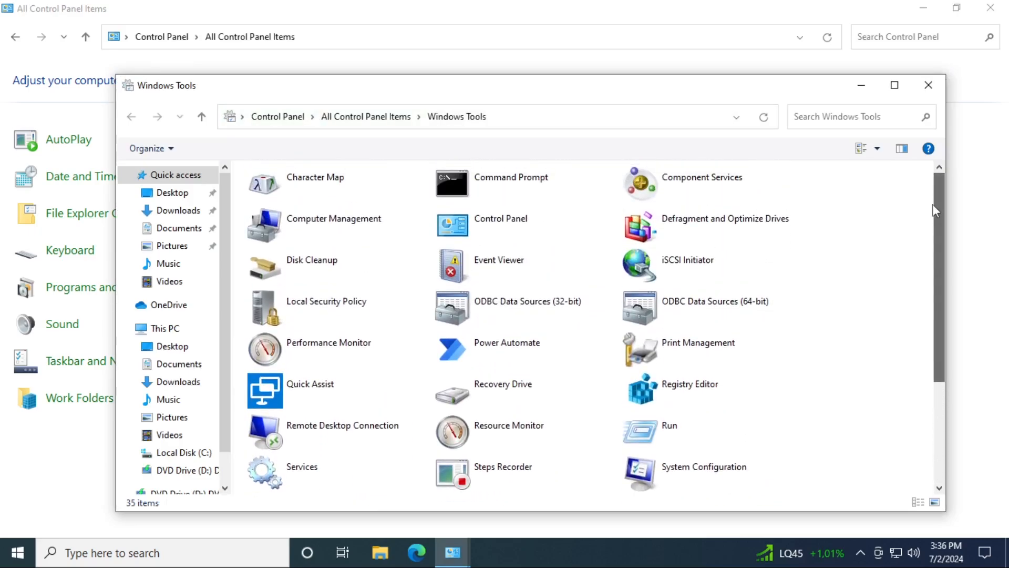
left_click(929, 84)
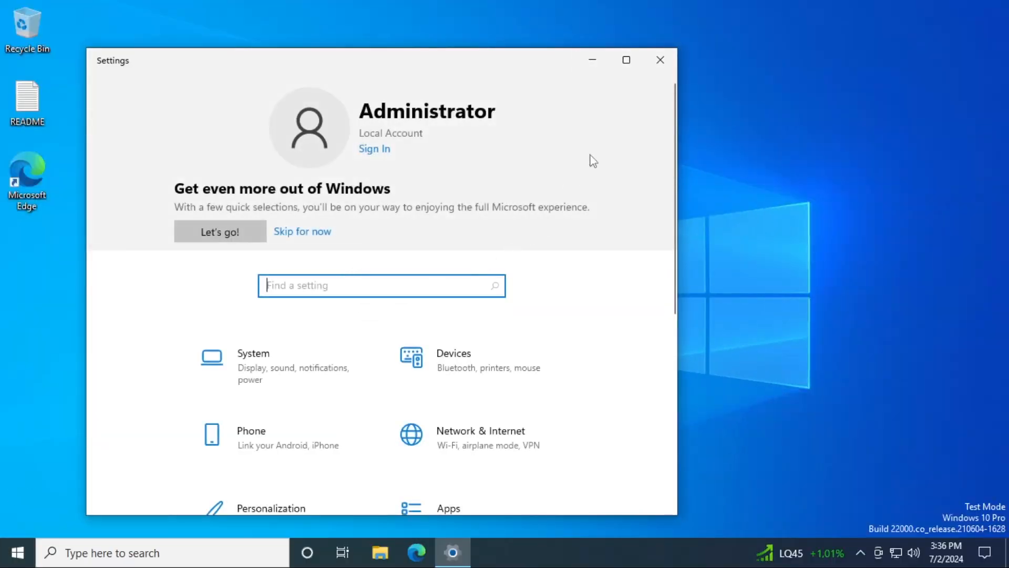
- Maximize Settings, skip the Microsoft account prompt and go to Personalization
left_click(625, 60)
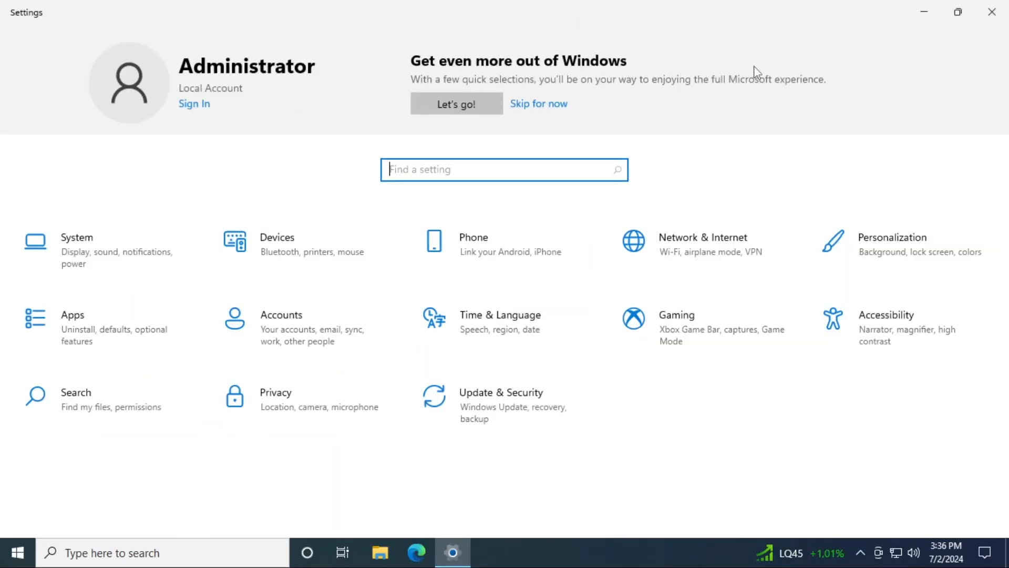
mouse_move(514, 115)
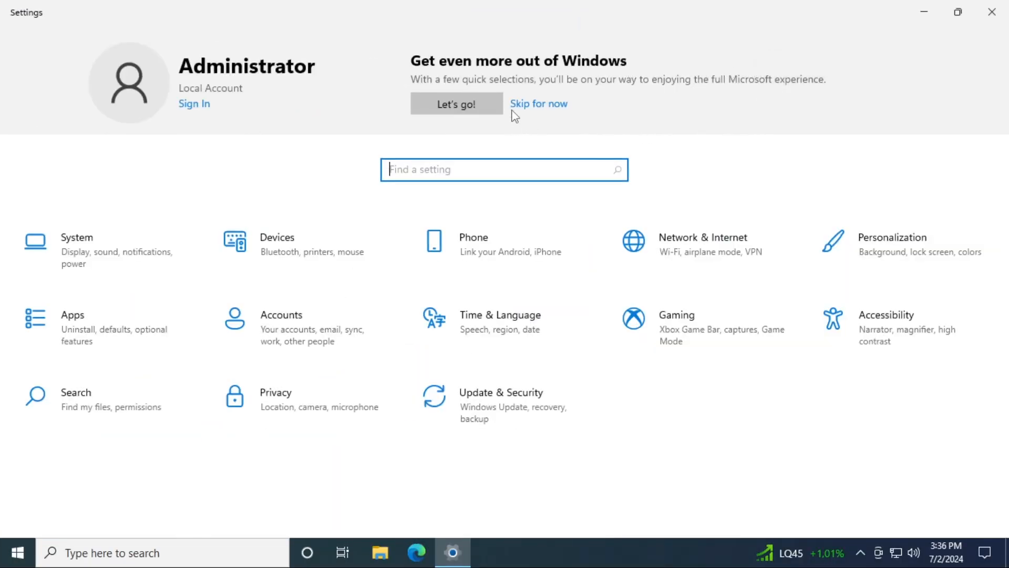
left_click(538, 104)
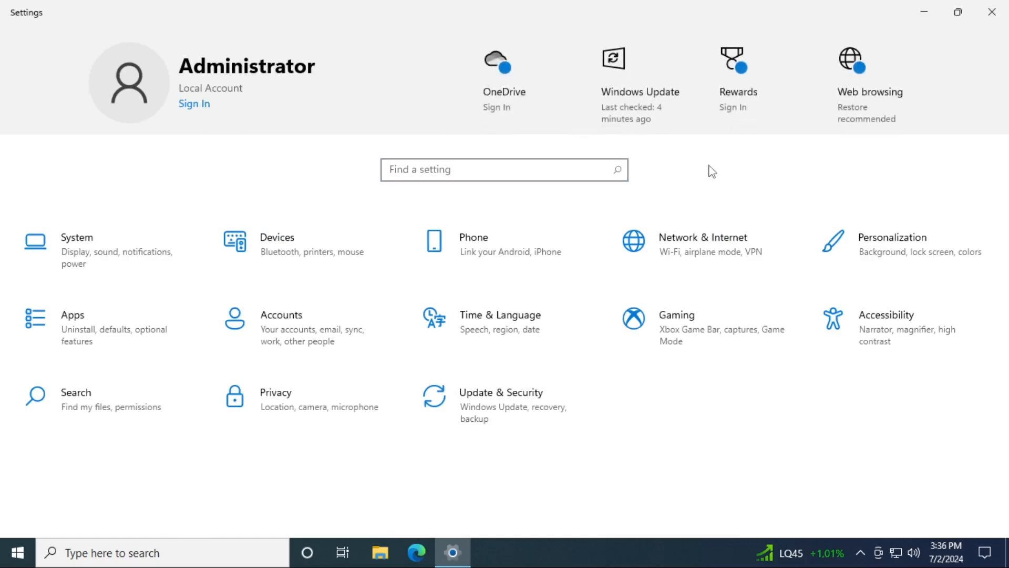
mouse_move(708, 158)
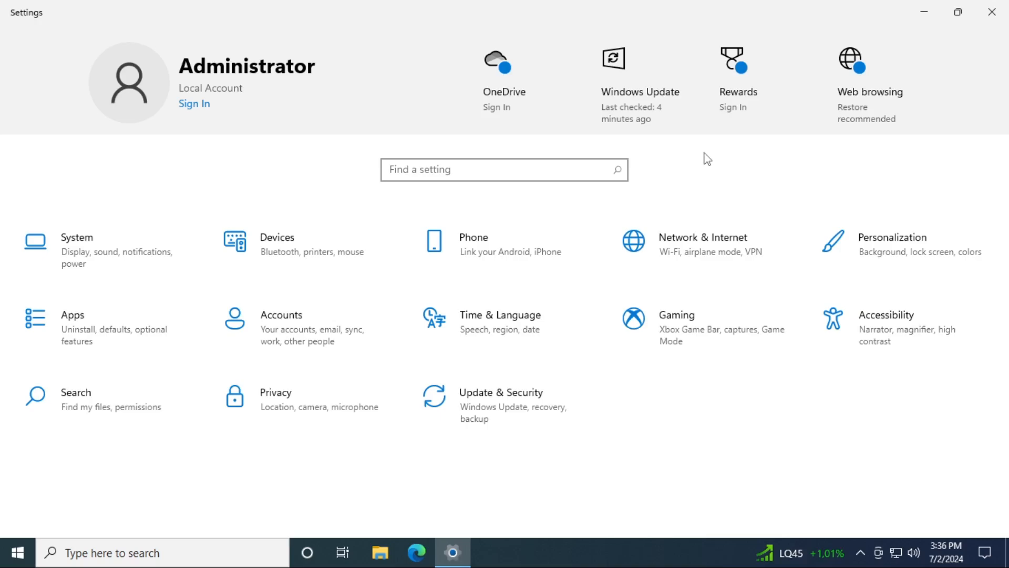
mouse_move(836, 250)
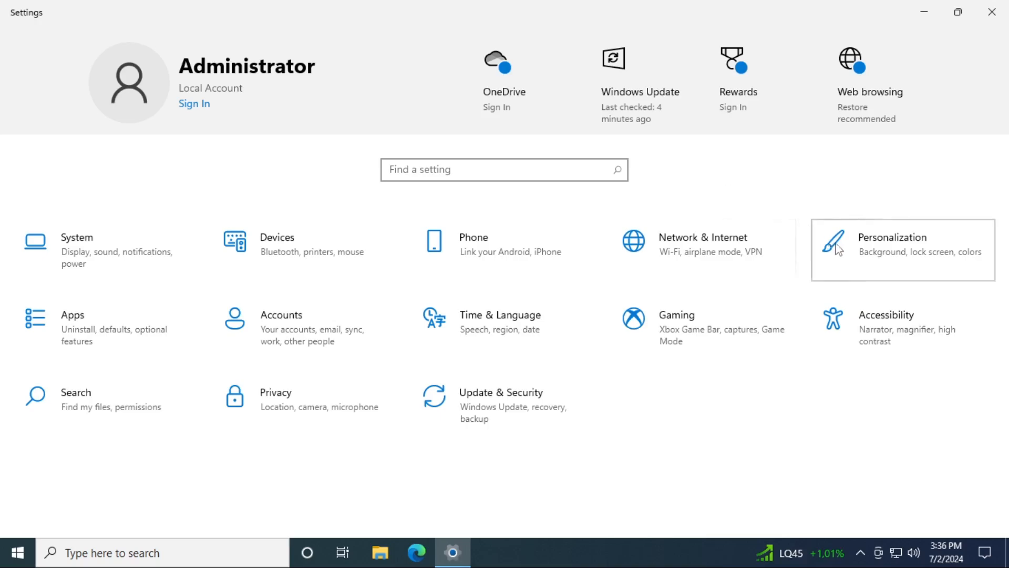
mouse_move(790, 170)
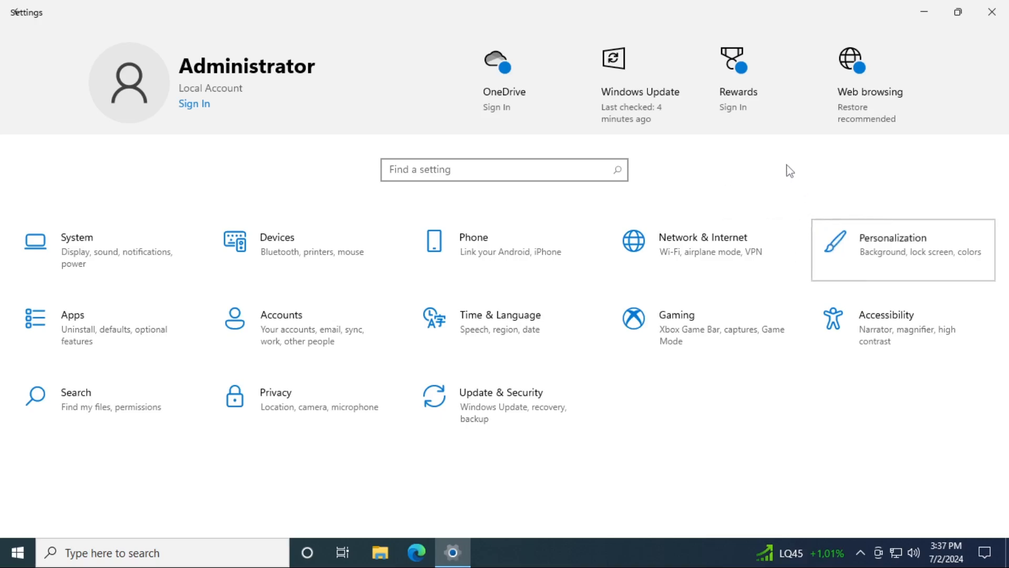
left_click(891, 245)
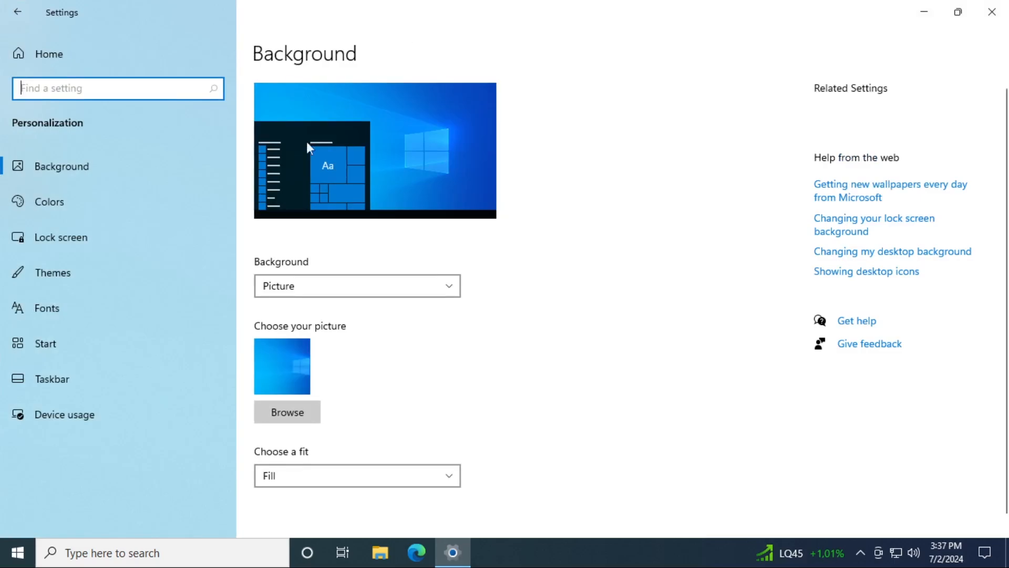
- From the Themes page, apply another theme giving an orange flower wallpaper
left_click(52, 272)
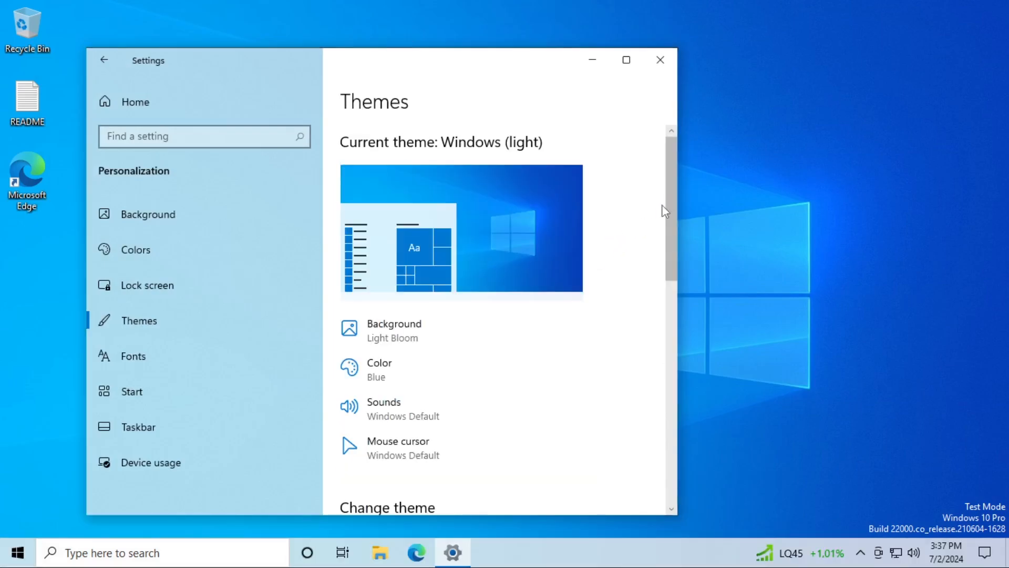
scroll("down", 3)
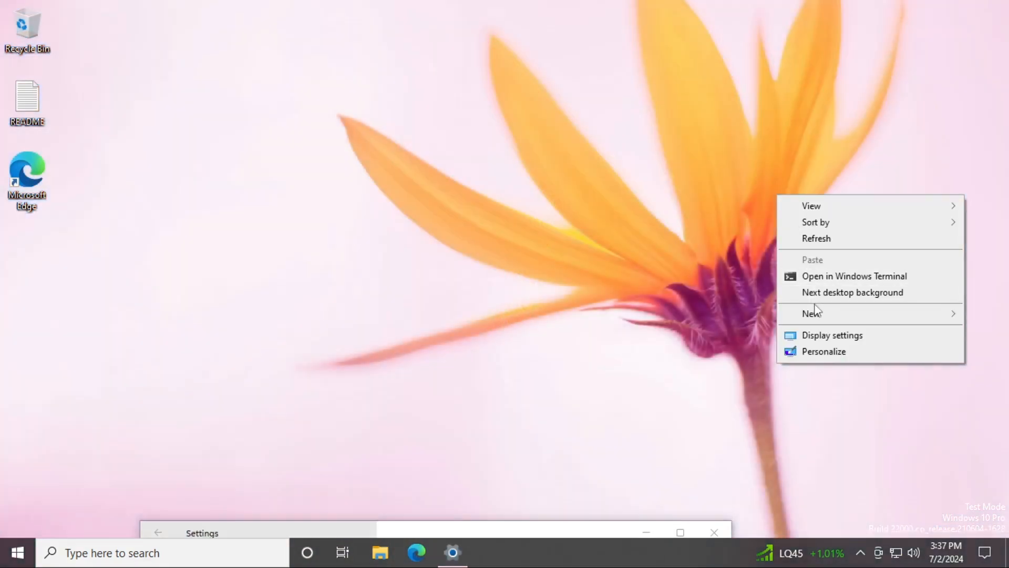
left_click(852, 292)
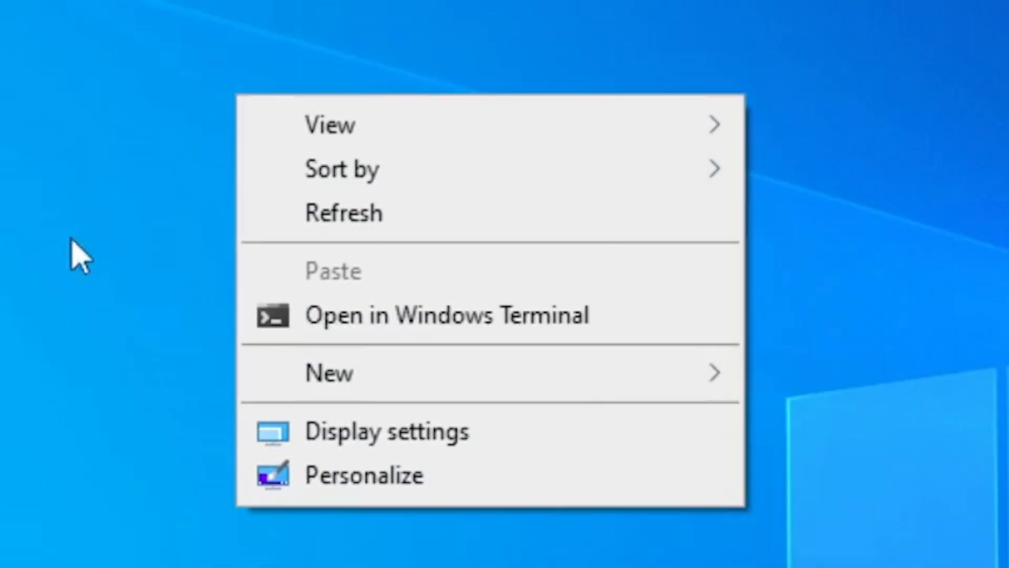
- Close the desktop context menu, leaving the default blue wallpaper
left_click(361, 178)
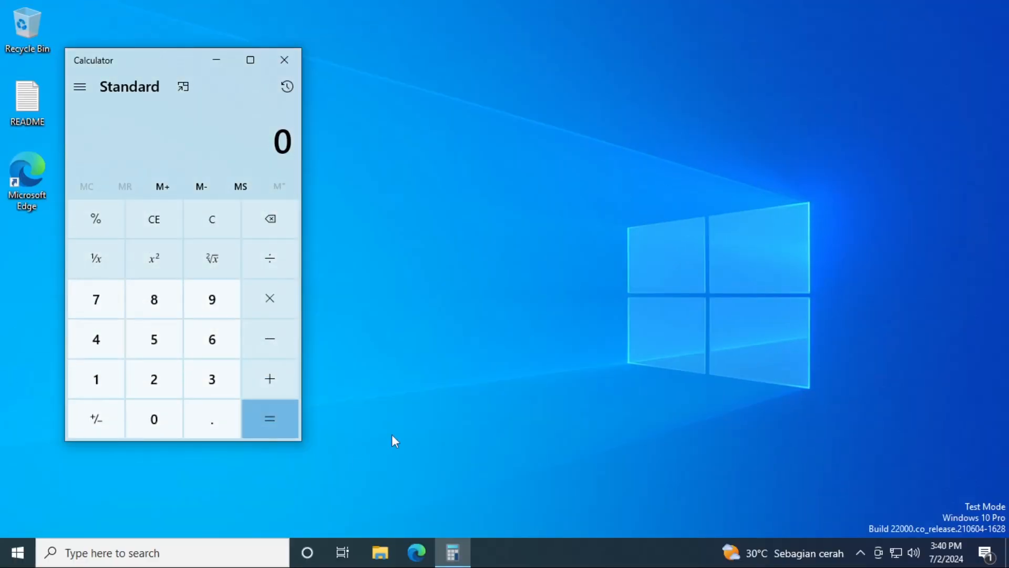
- Evaluate the expression to 10.81621621621622, browse the calculator mode list, then close Calculator
left_click(271, 419)
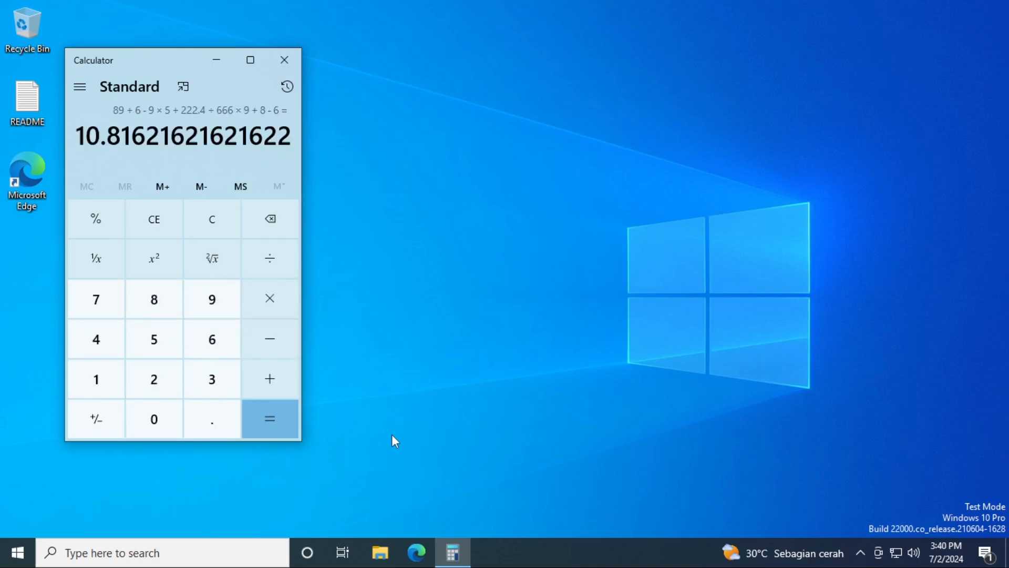
left_click(79, 86)
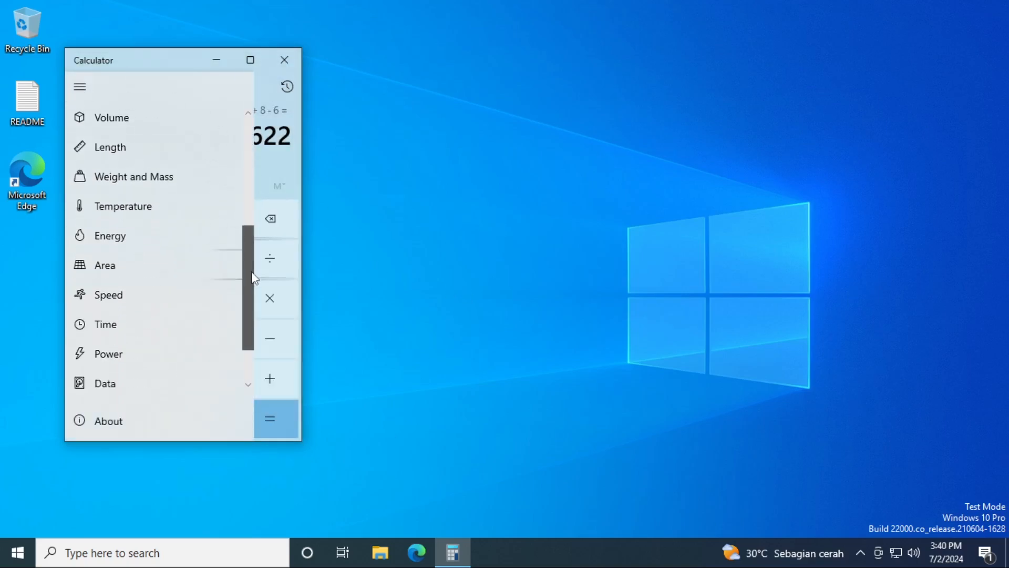
left_click(107, 420)
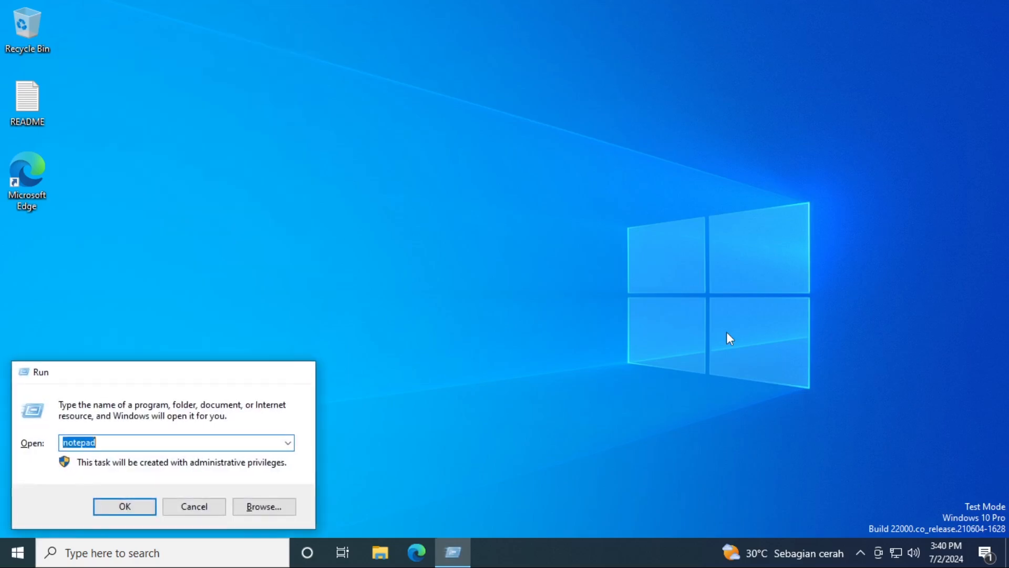
- Launch Notepad and then WordPad from the Run box
left_click(124, 506)
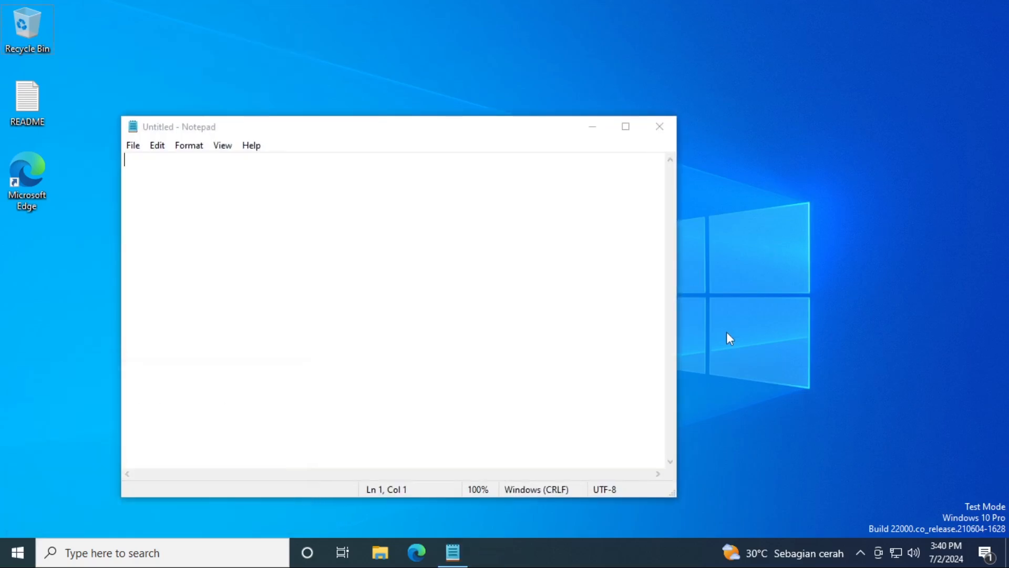
type("wordpad")
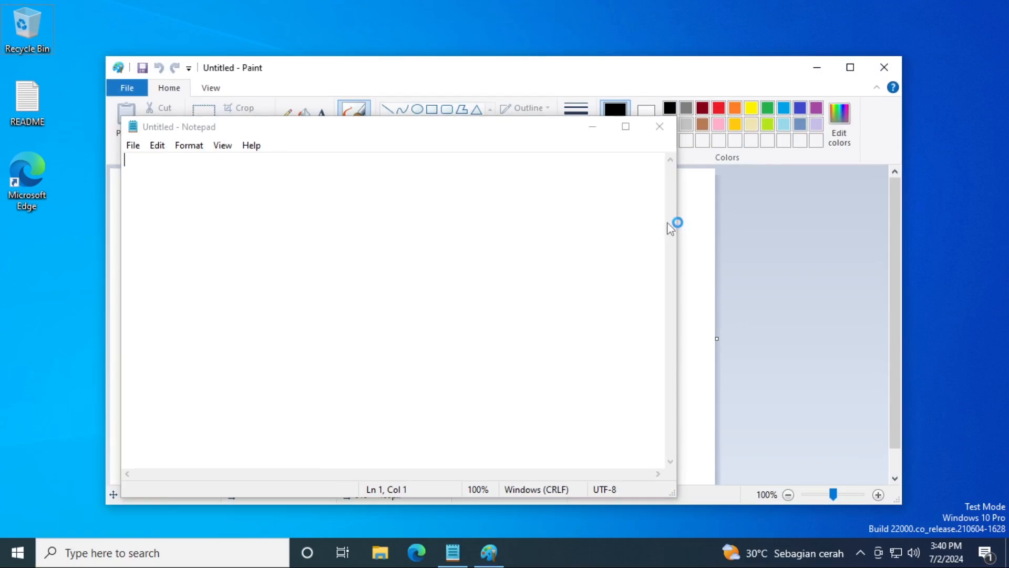
left_click(526, 552)
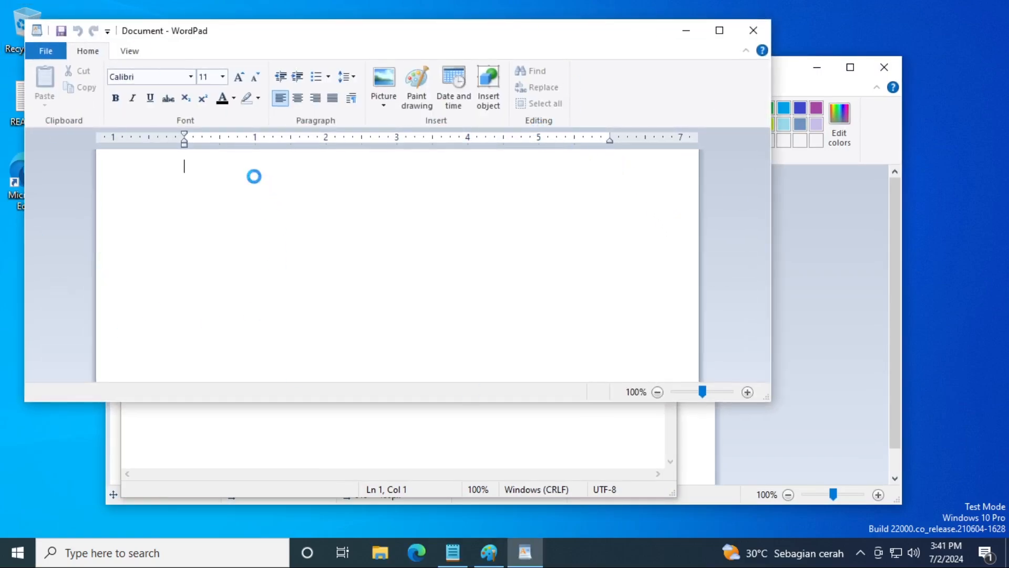
- Type 'This is a document written in Wo' into the WordPad document, then go to Start
type("This is")
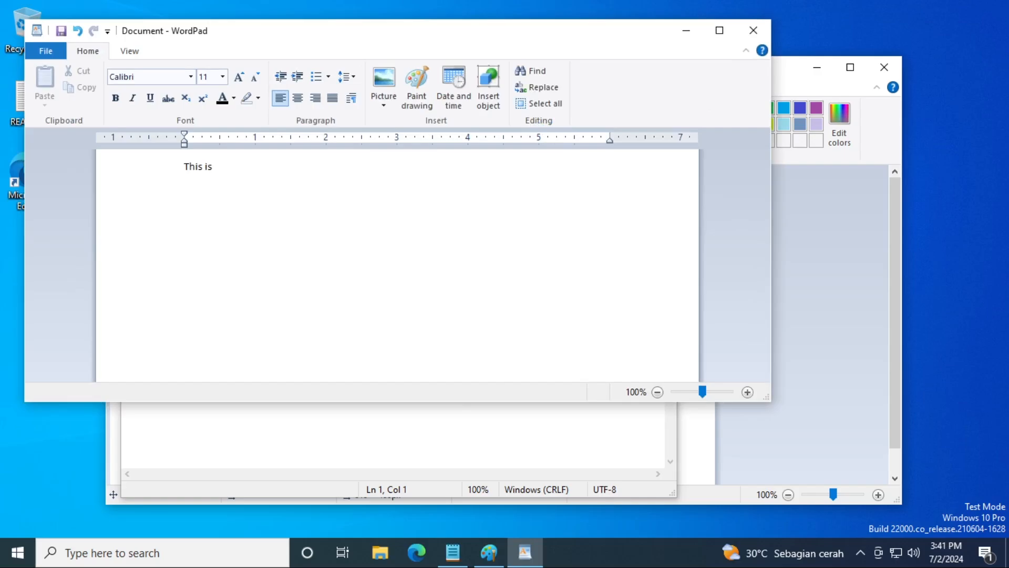
type("a document writt")
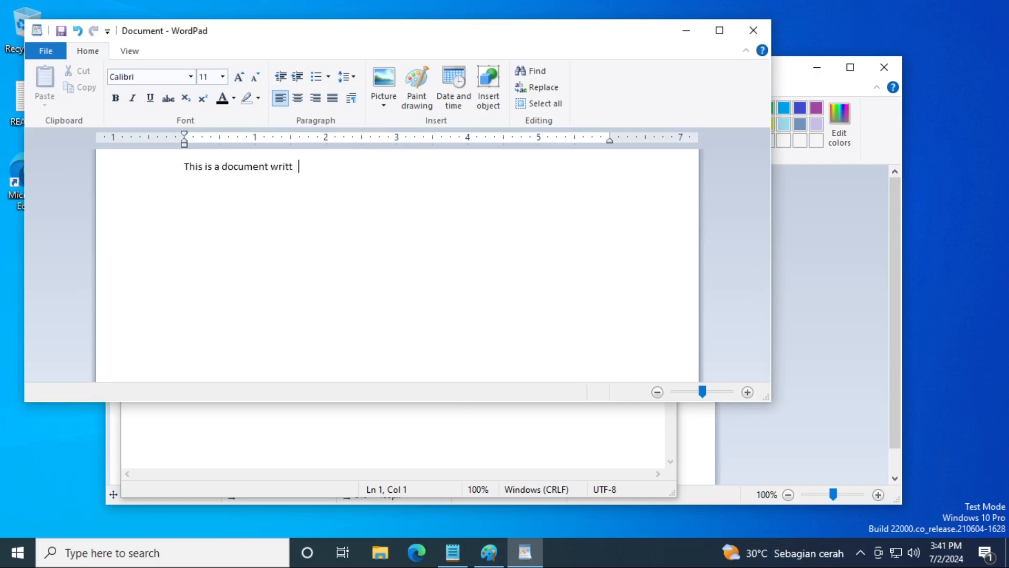
type("en in Wo")
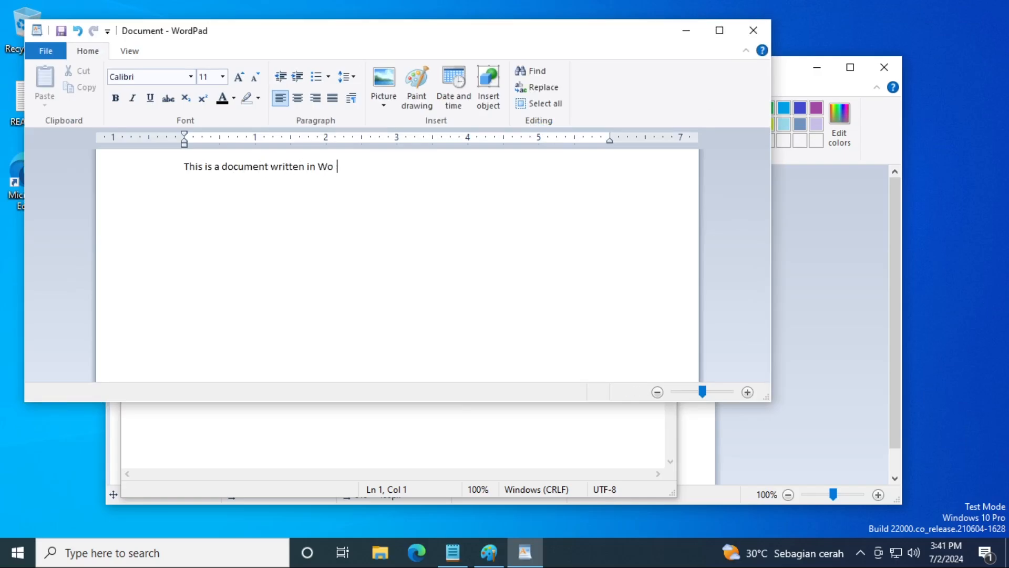
left_click(15, 552)
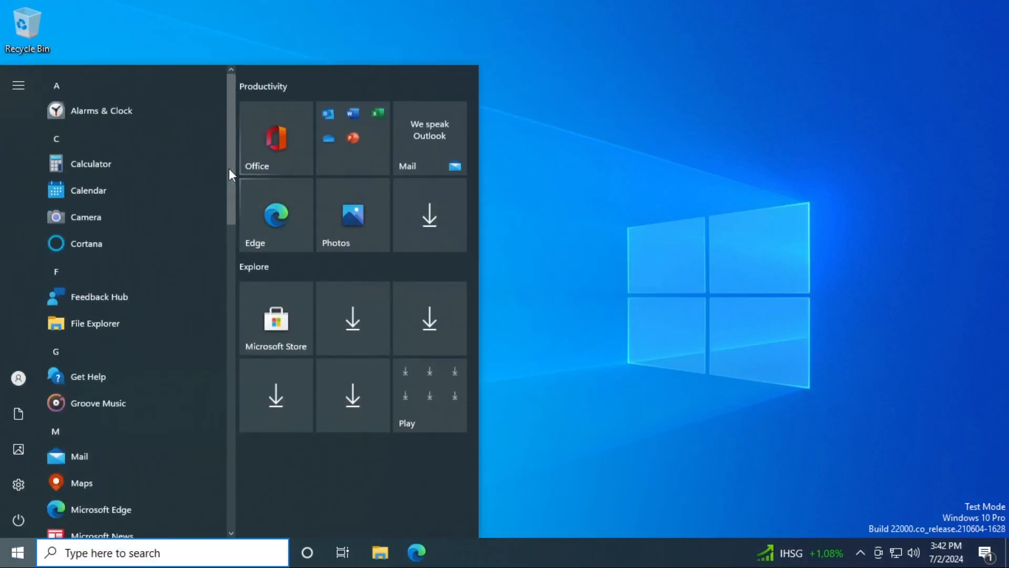
- Scroll Start to Windows Accessories and launch Windows Fax and Scan
scroll("down", 3)
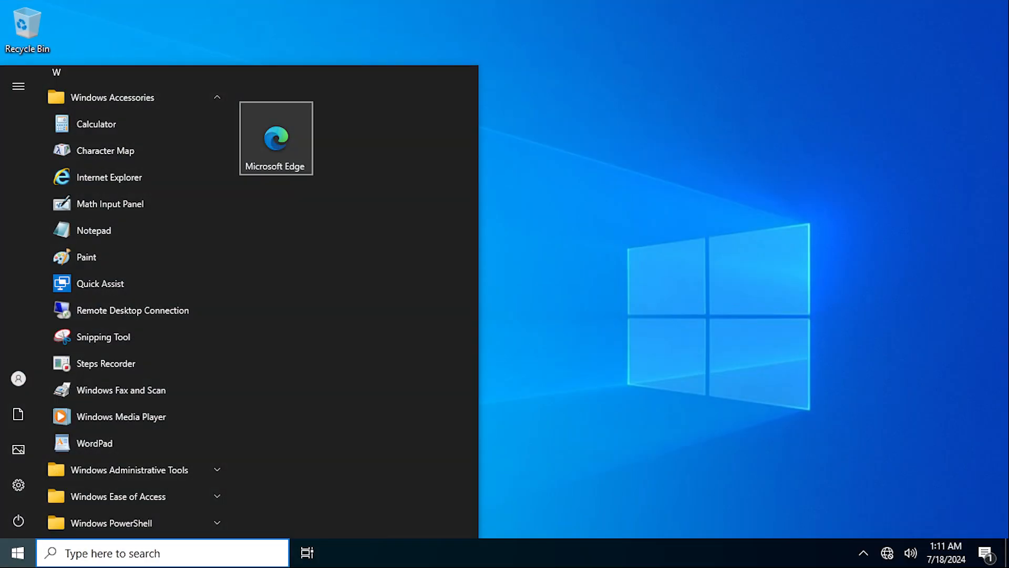
left_click(120, 416)
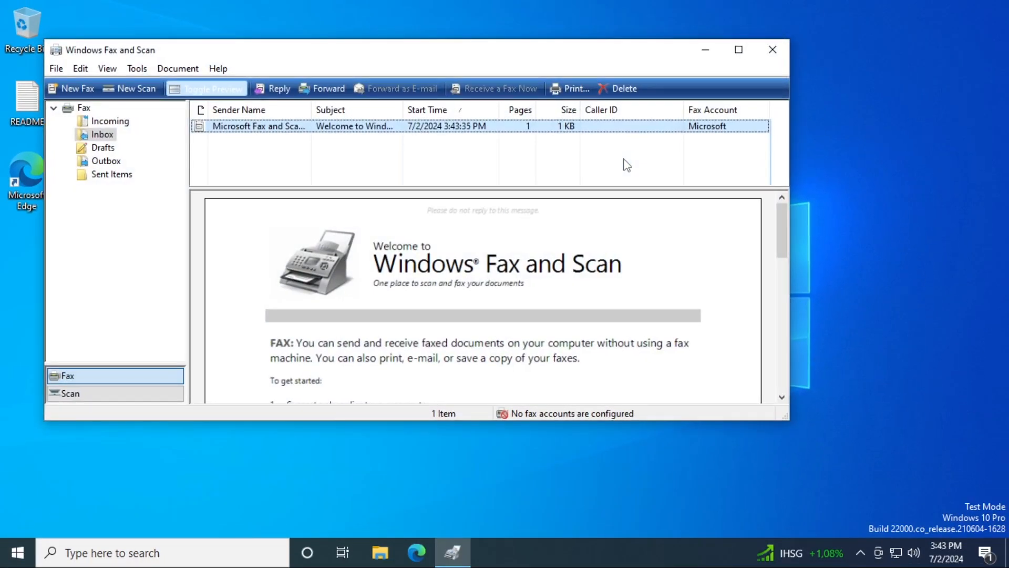
mouse_move(744, 217)
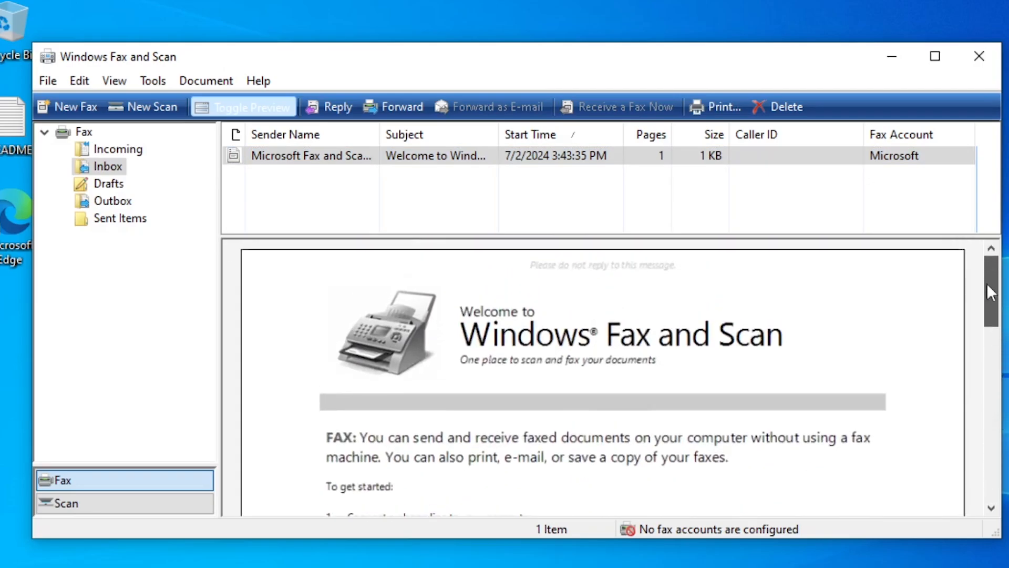
- Close Windows Fax and Scan after reading the Inbox welcome message
left_click(979, 55)
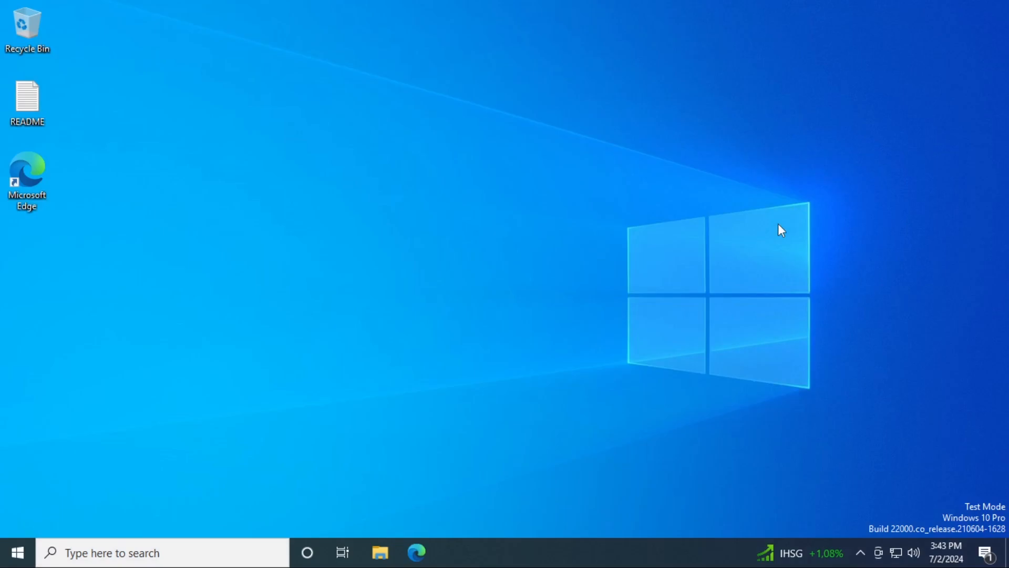
- Launch Magnifier from Start and try its toolbar
left_click(15, 552)
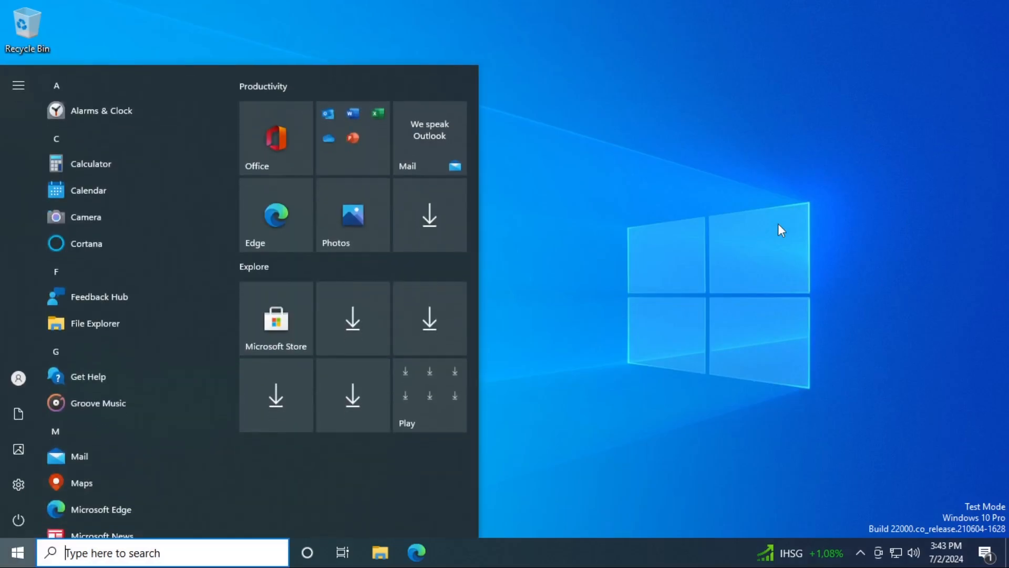
left_click(16, 552)
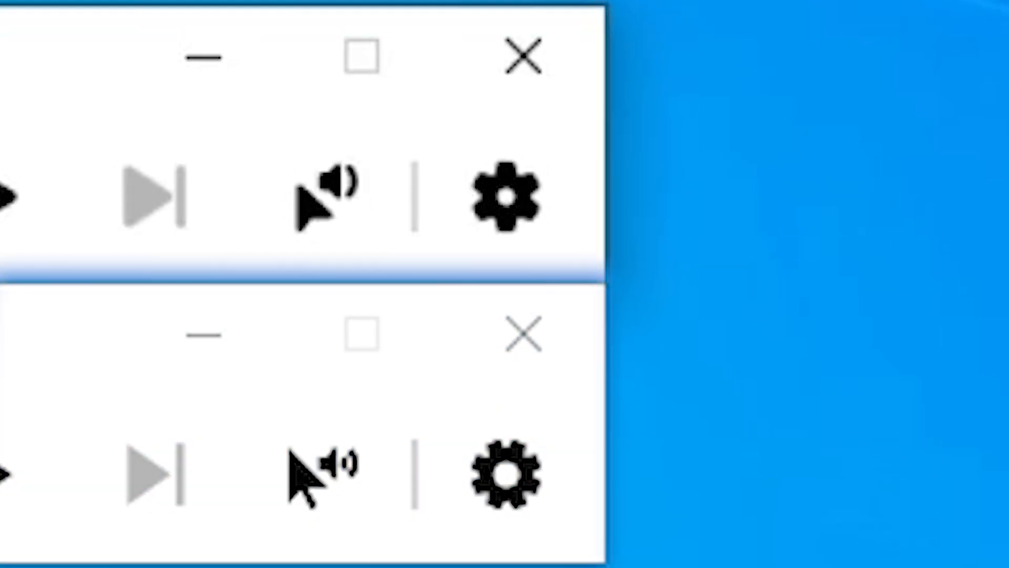
left_click(396, 150)
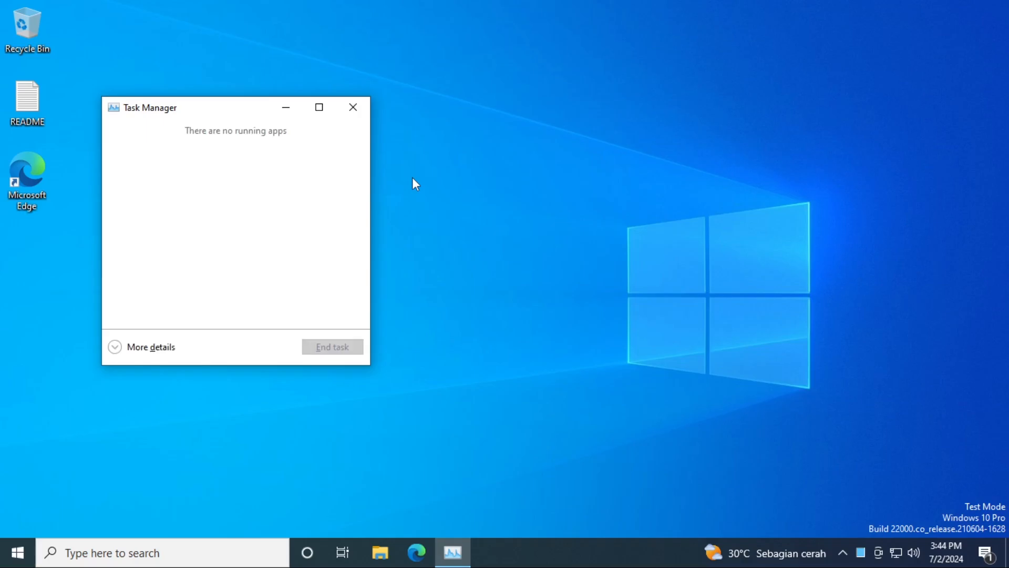
- Expand Task Manager to More details showing all processes
left_click(150, 346)
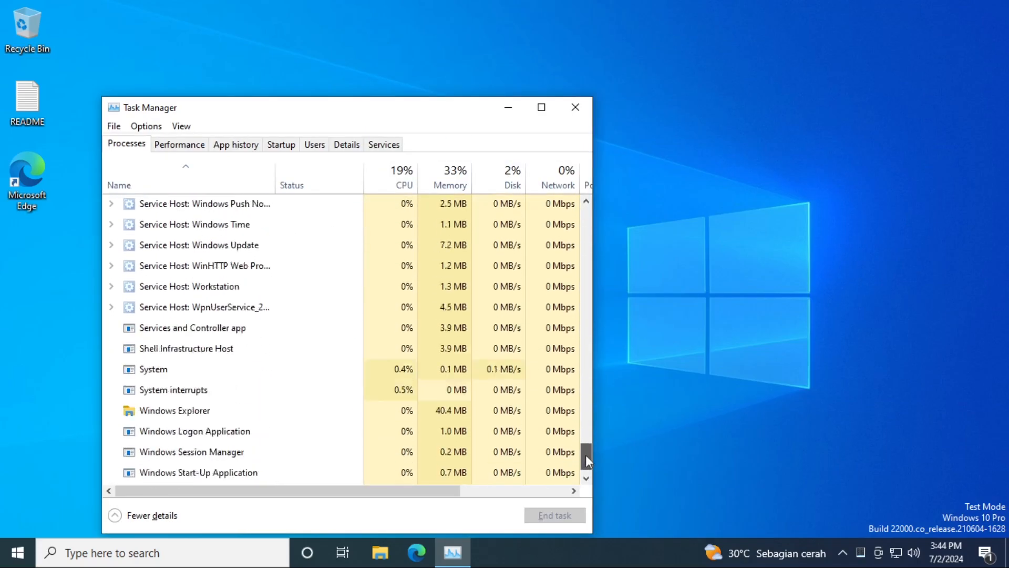
left_click(179, 144)
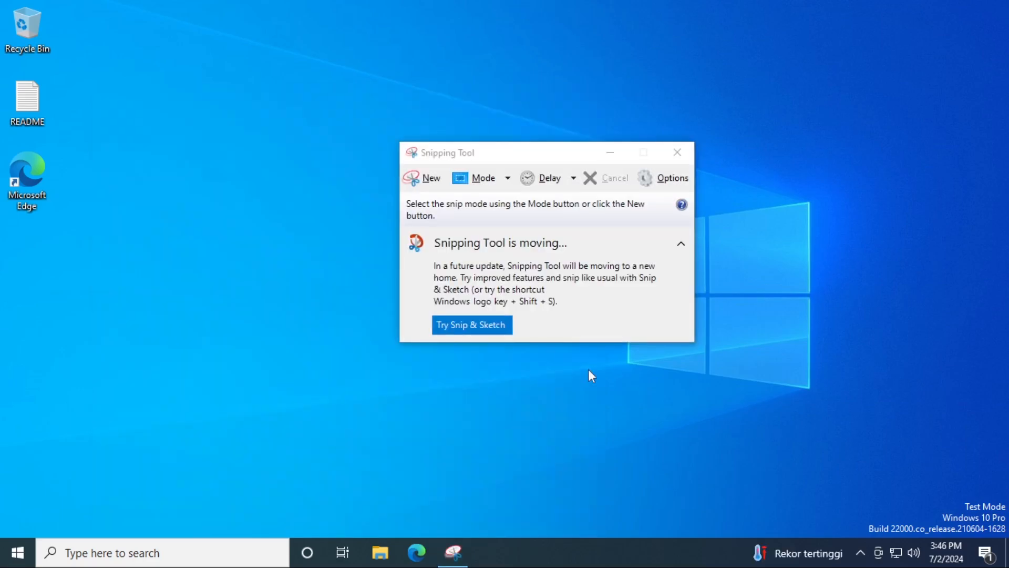
- Dismiss the Snipping Tool is moving notice
left_click(471, 324)
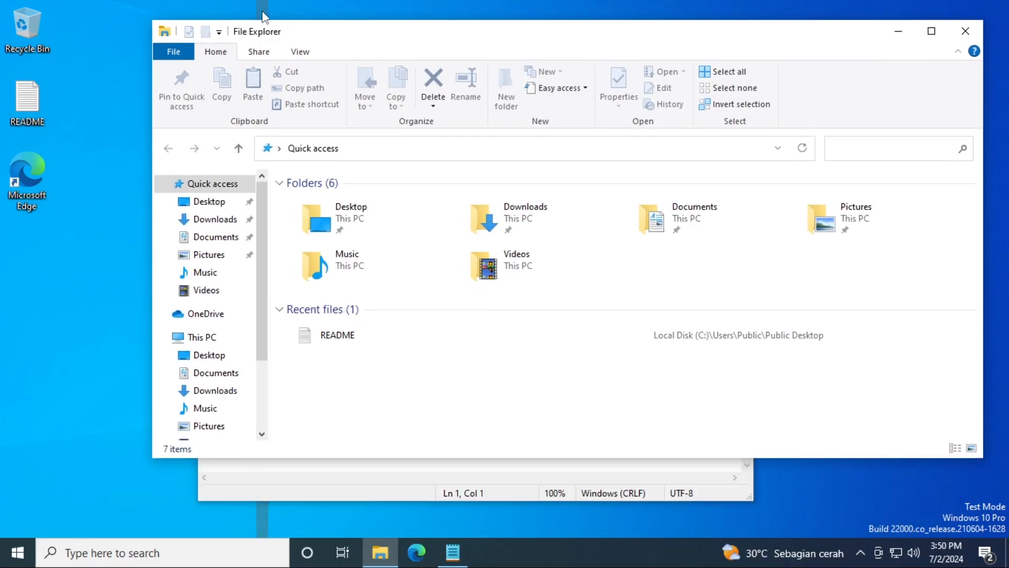
mouse_move(333, 40)
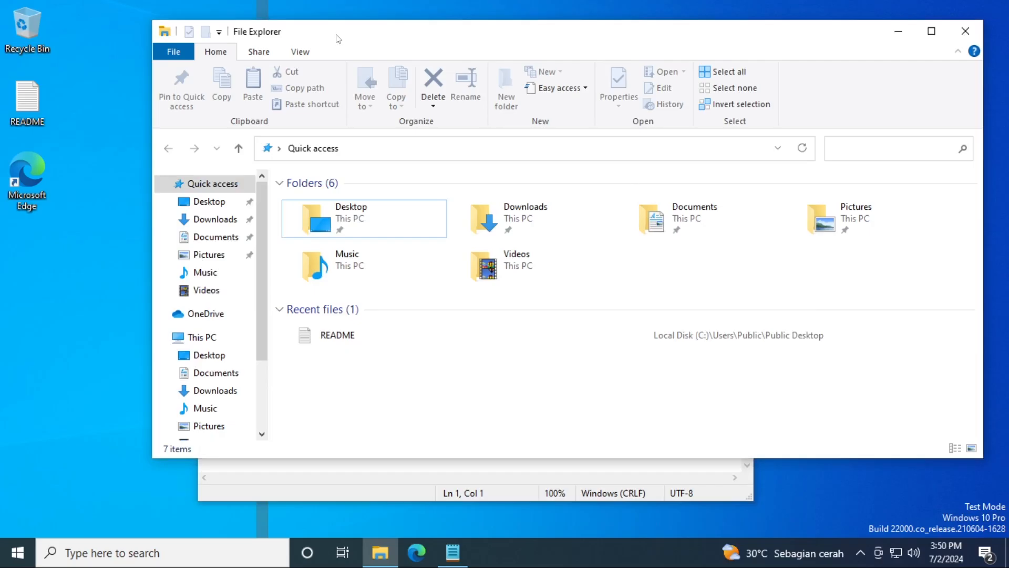
- Bring up the Xbox Game Bar overlay with Win+G, then close it
key("Win+G")
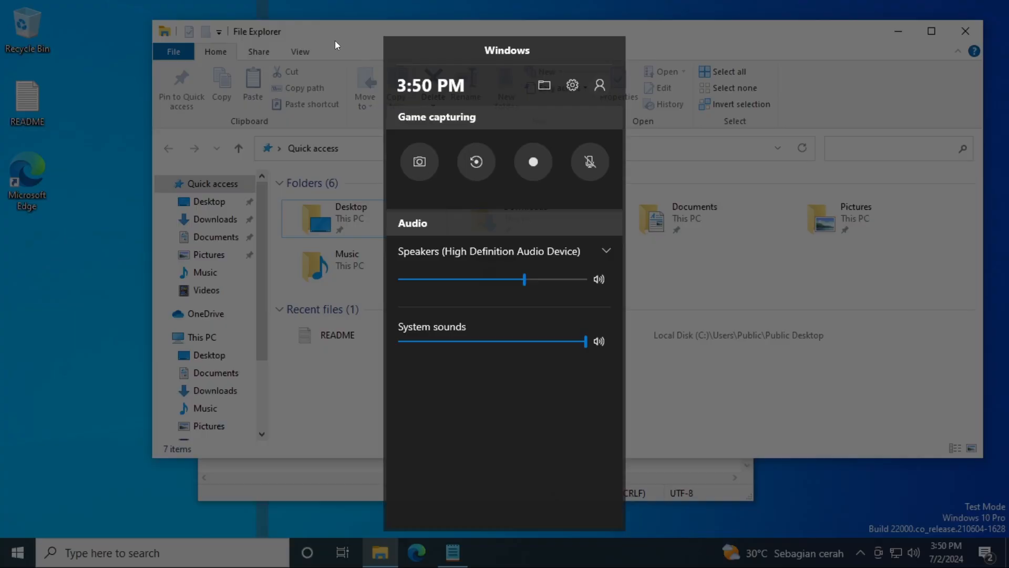
mouse_move(343, 66)
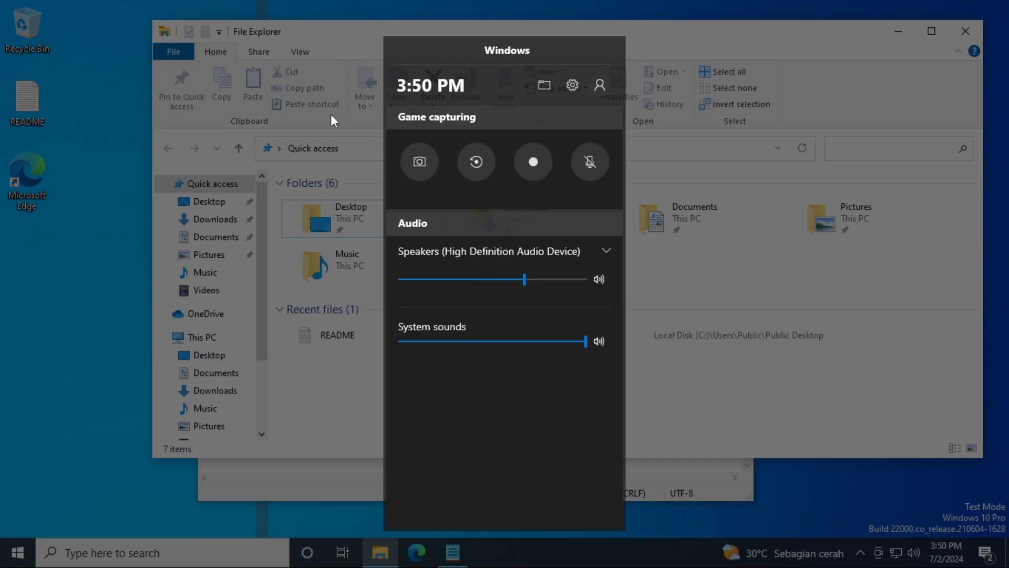
mouse_move(661, 286)
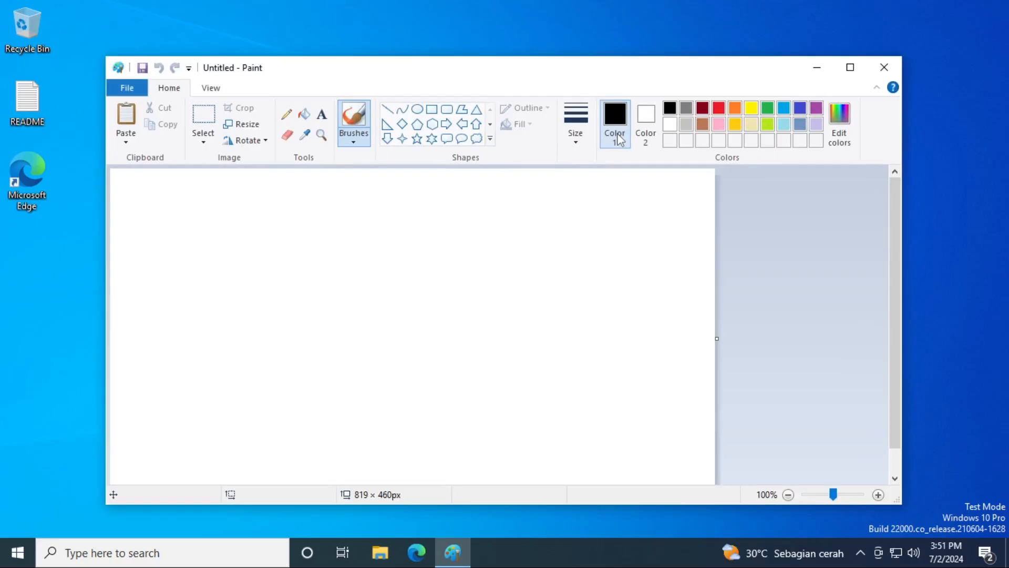
left_click(884, 67)
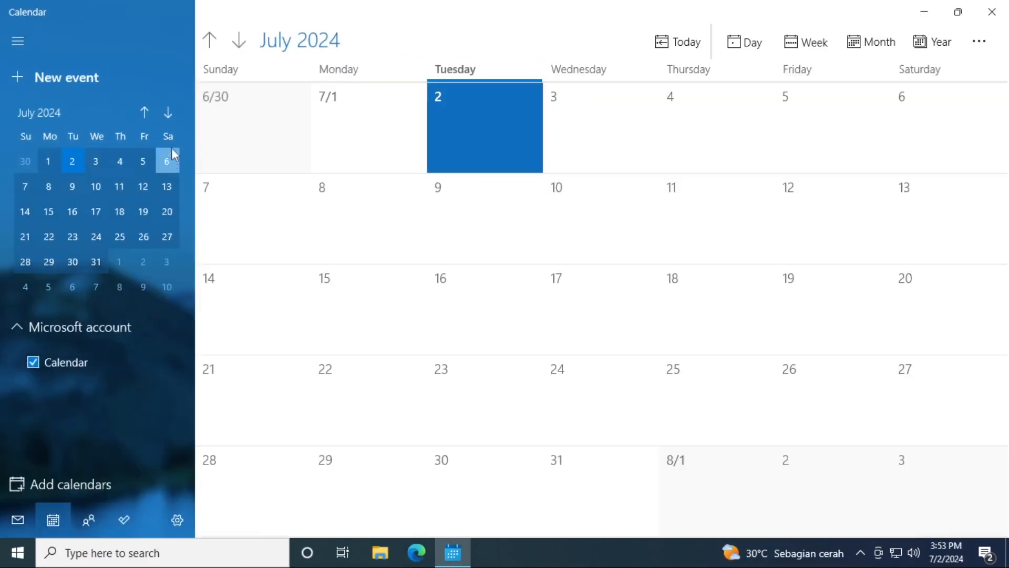
- Open the 4jok2z.jpg UNO meme in Photos, close it, and enter winv in the Run box
left_click(144, 113)
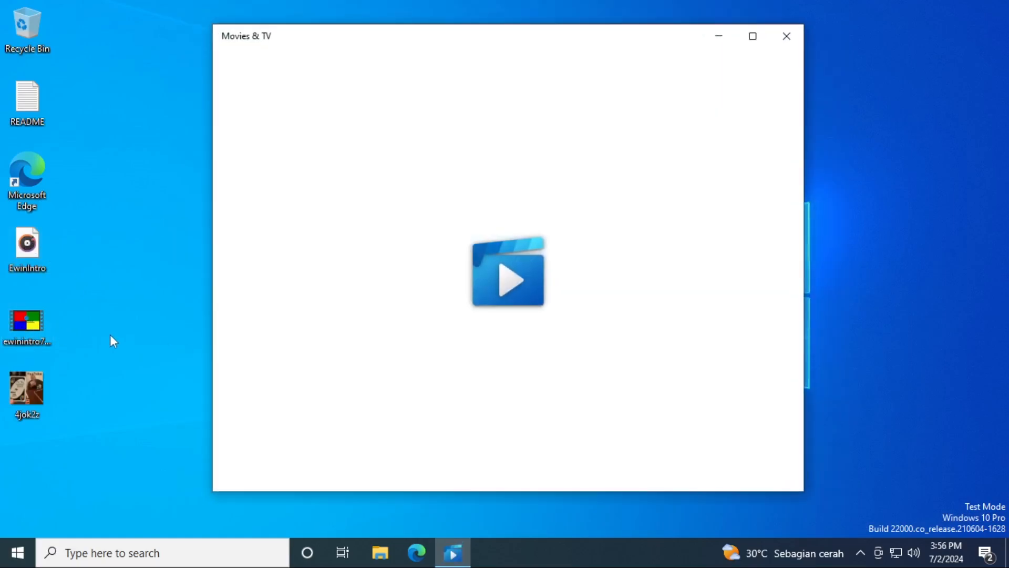
left_click(507, 279)
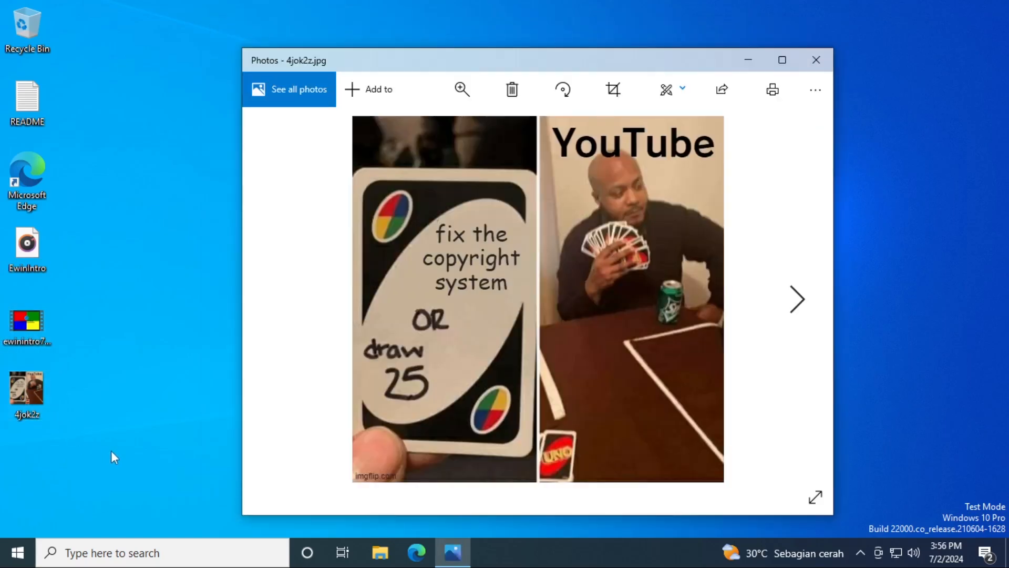
type("winv")
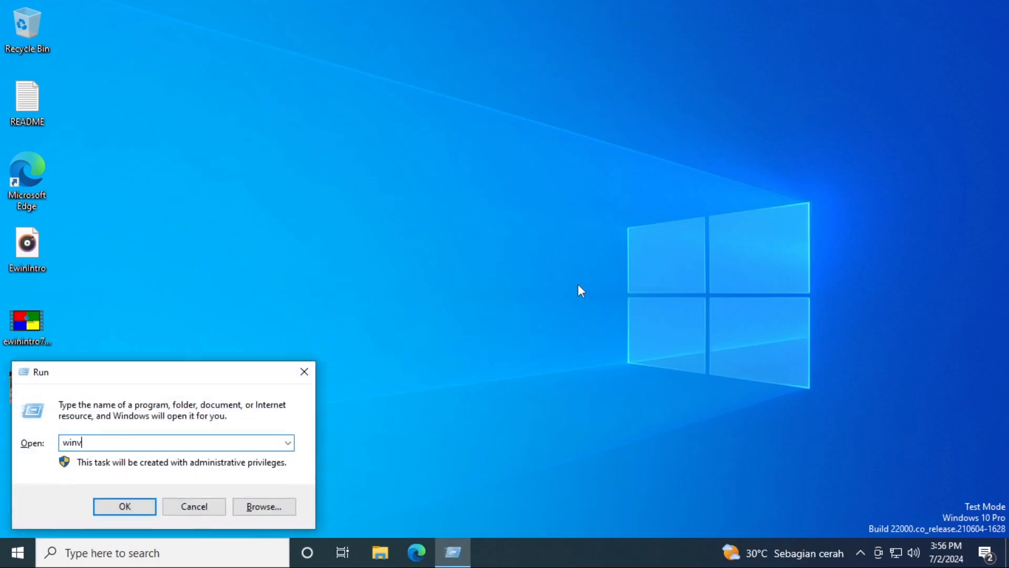
- Run winver showing Version 21H2 build 22000.2538 and move the About Windows dialog
left_click(124, 506)
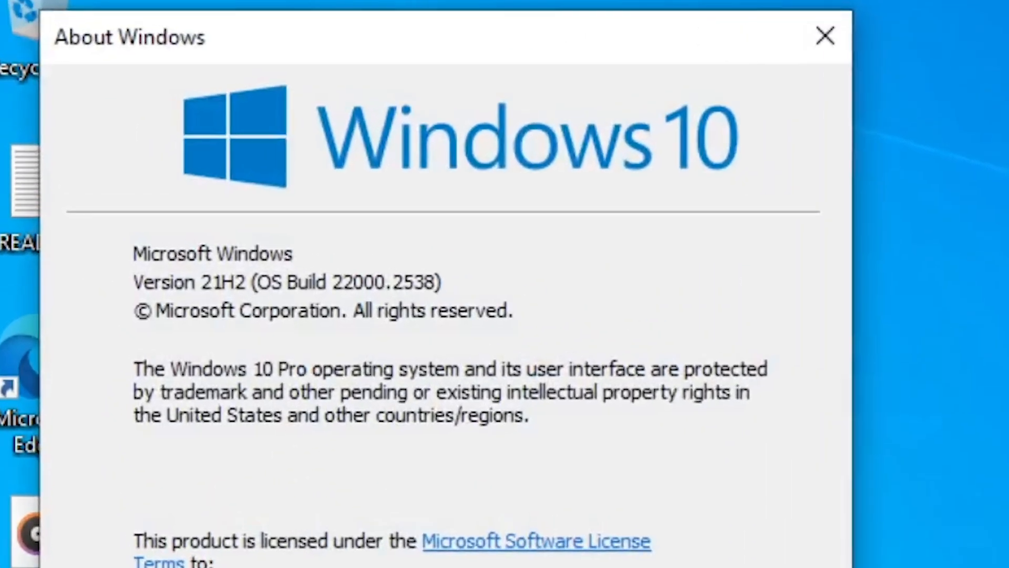
left_click_drag(133, 254, 513, 309)
type("system")
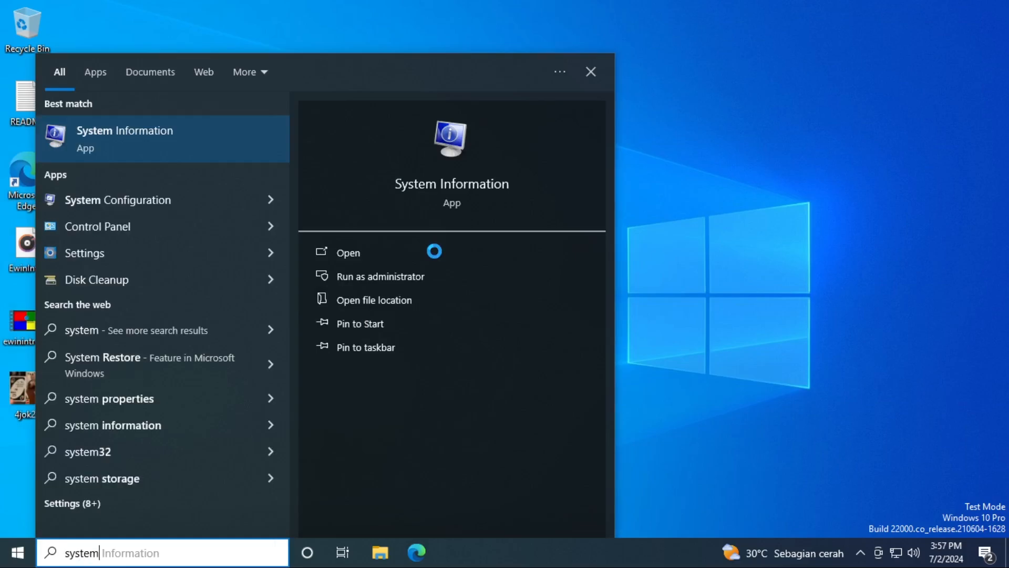
- Open System Information from taskbar search, then close it
left_click(348, 251)
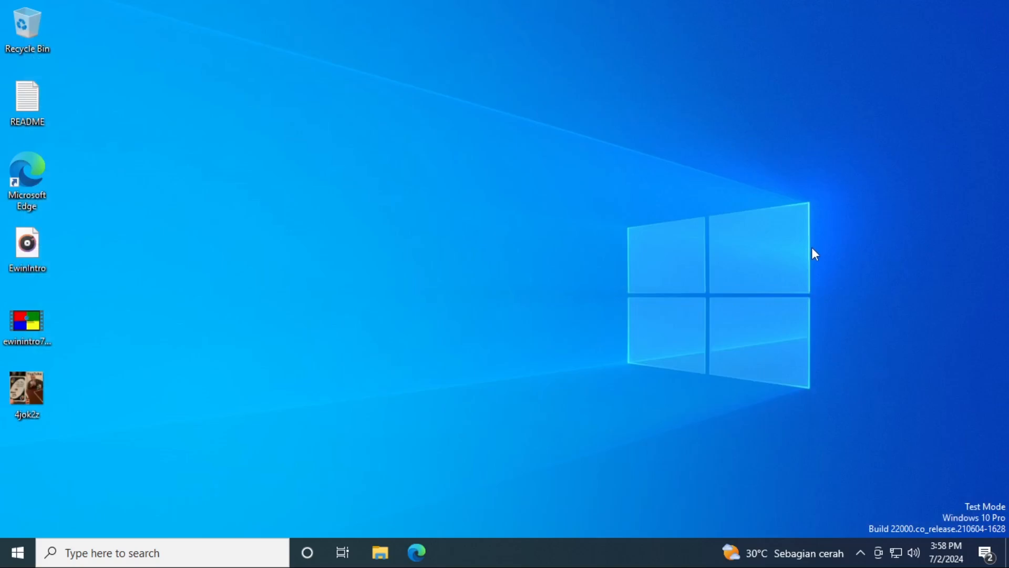
left_click(152, 7)
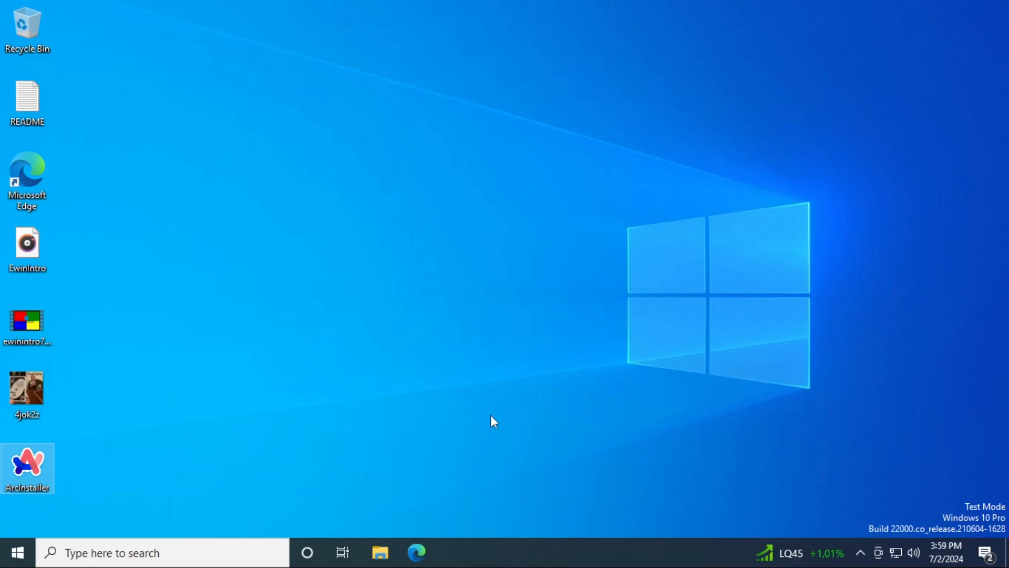
- Run ArcInstaller and navigate to arc://version showing Arc 126.0.6478.127
double_click(28, 467)
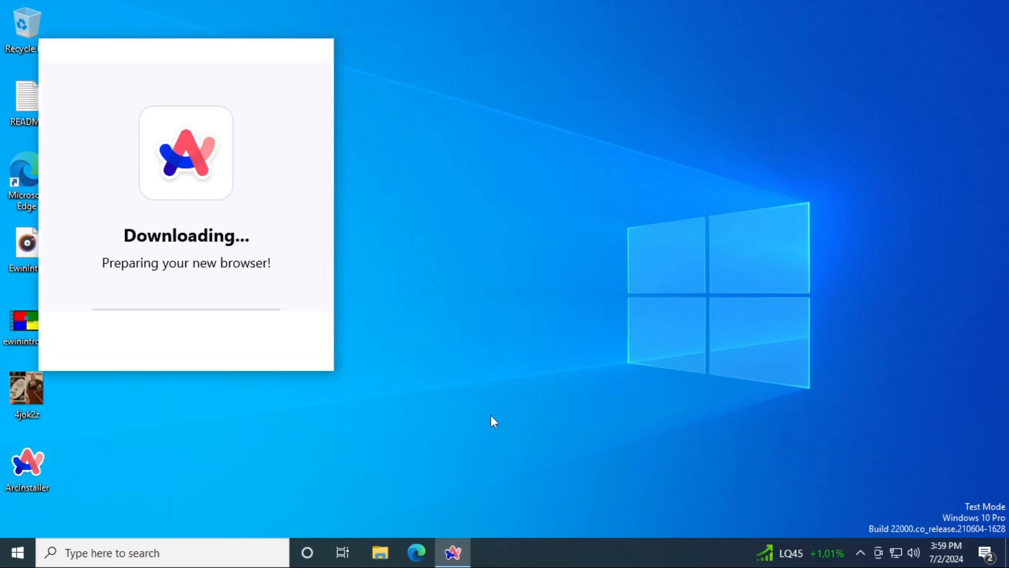
mouse_move(486, 438)
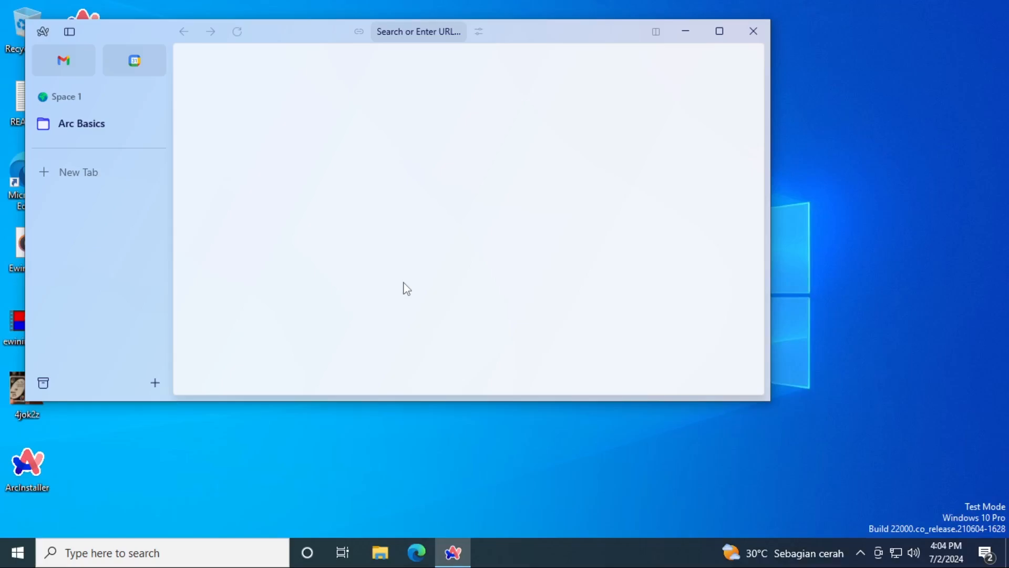
left_click(719, 31)
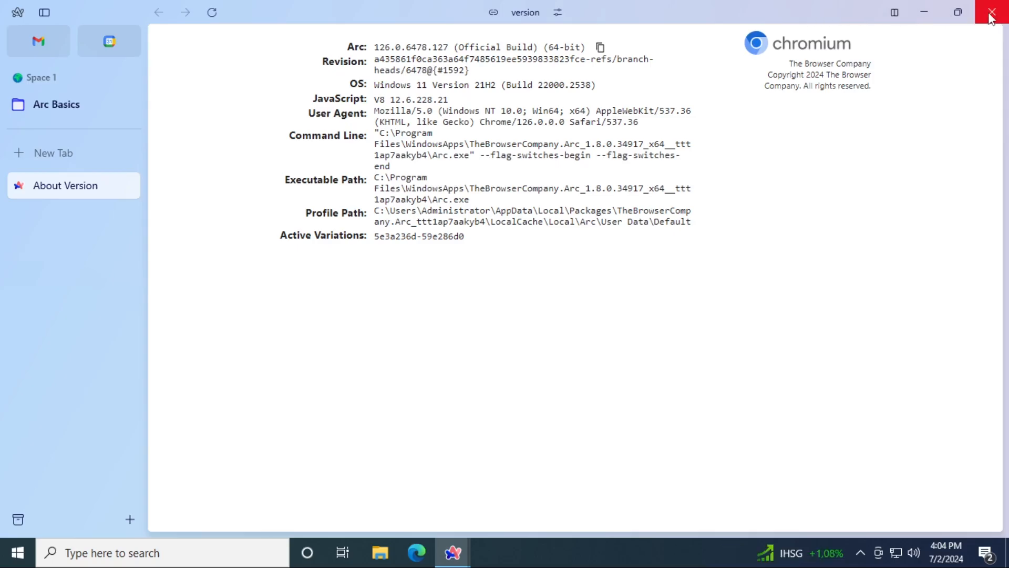
- Close Arc, then start and cancel a new Snip & Sketch screen capture
left_click(993, 12)
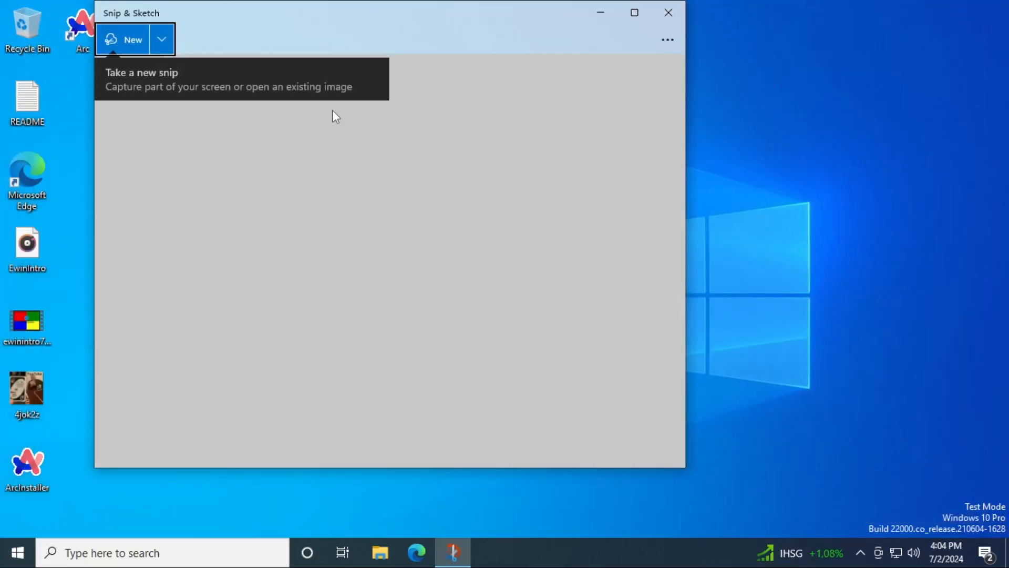
left_click(133, 38)
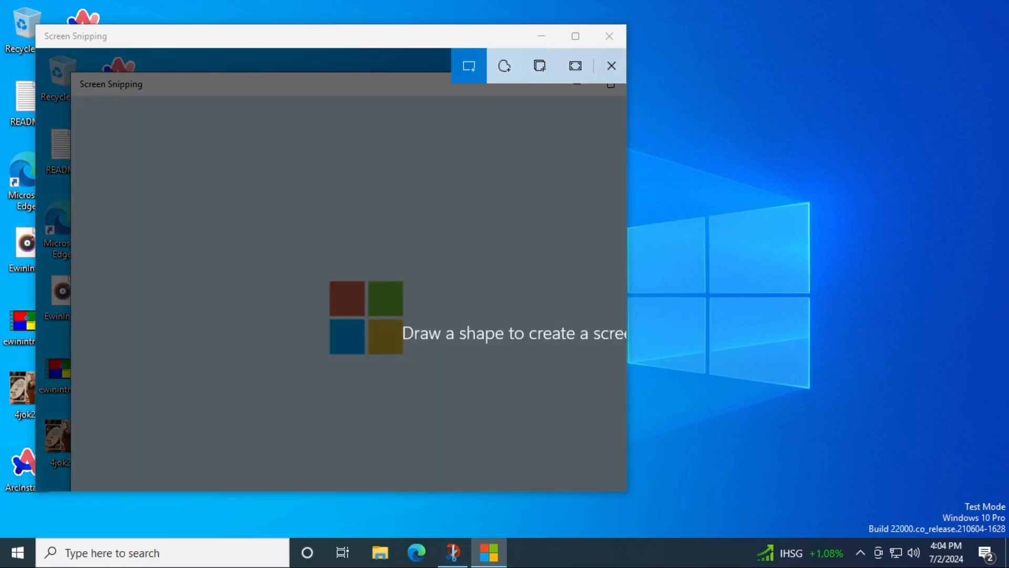
left_click(610, 65)
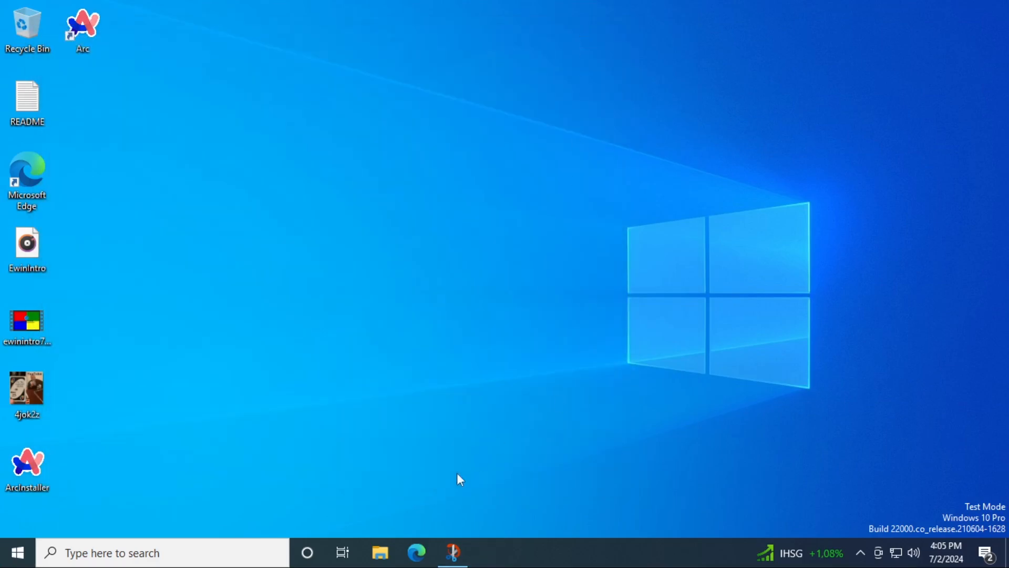
mouse_move(672, 432)
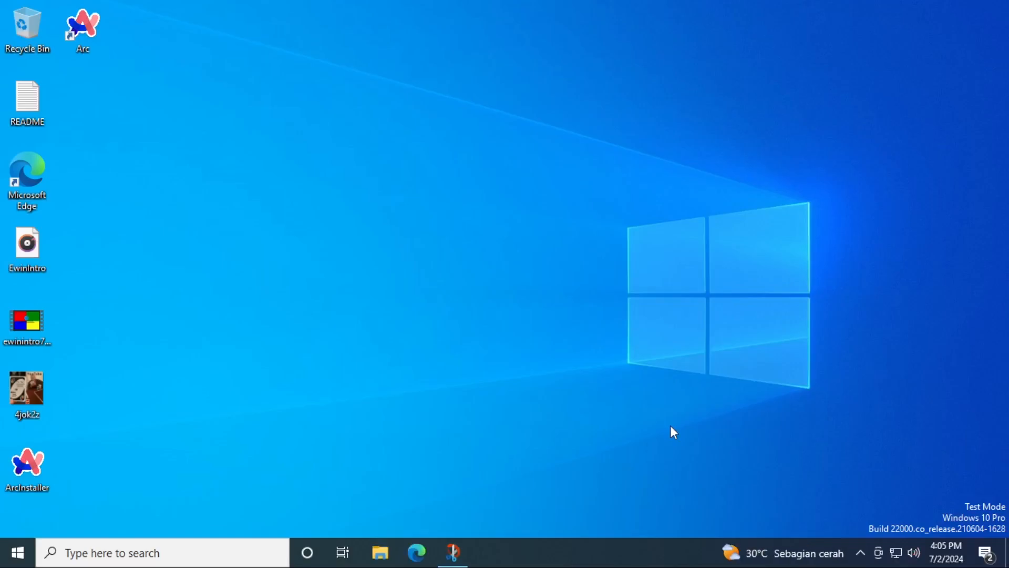
- Search 'paint 3d' in the taskbar and find it offered only as a Store install
type("paint 3d")
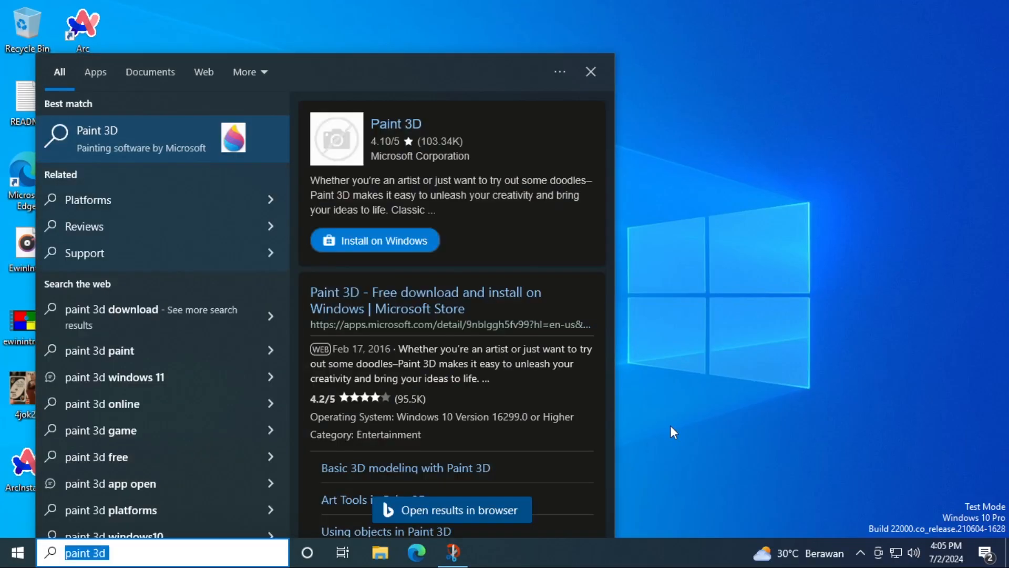
left_click(17, 552)
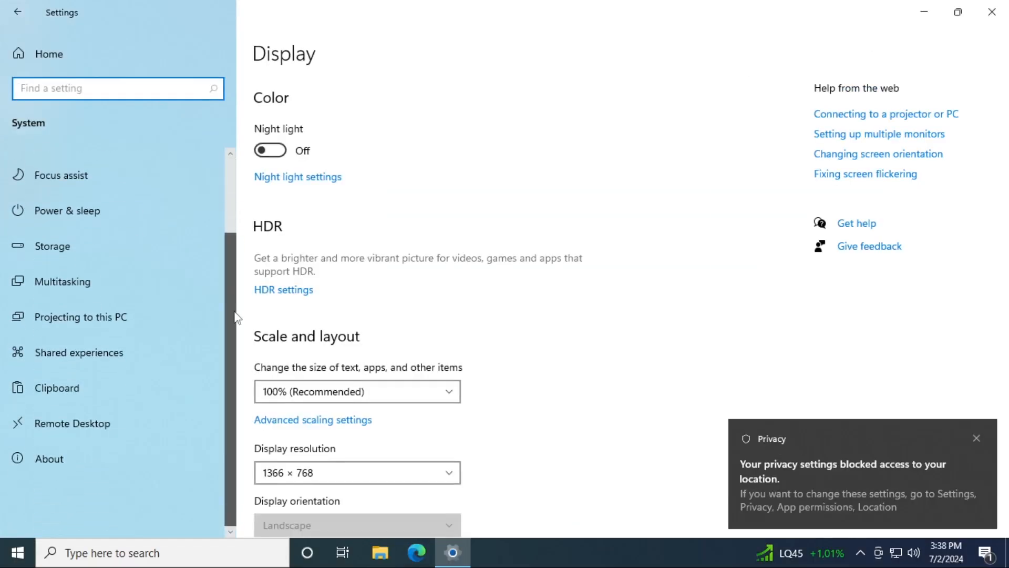
- Browse the System pages Multitasking, Focus assist and Display, then return to Settings home
left_click(64, 281)
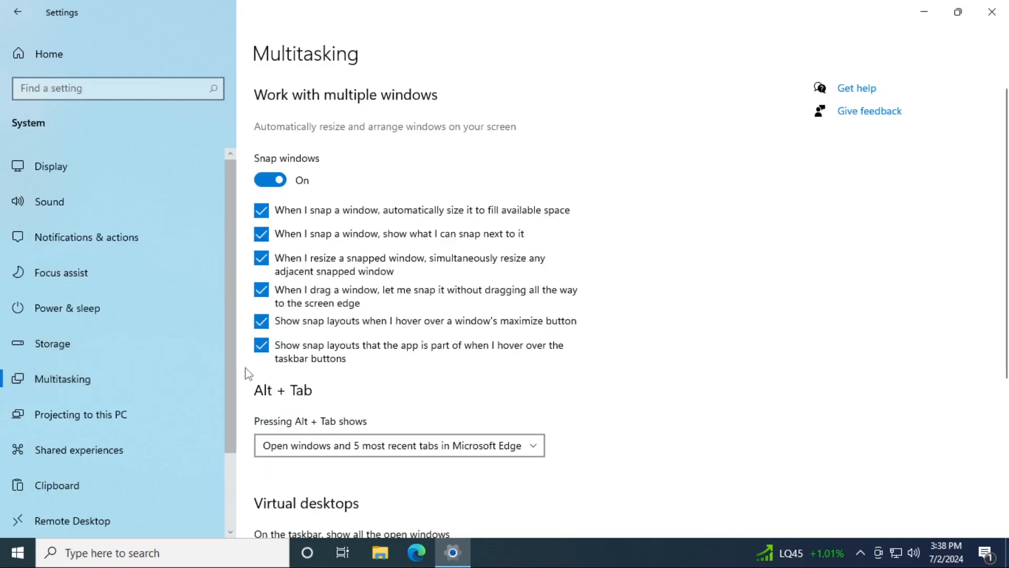
left_click(61, 271)
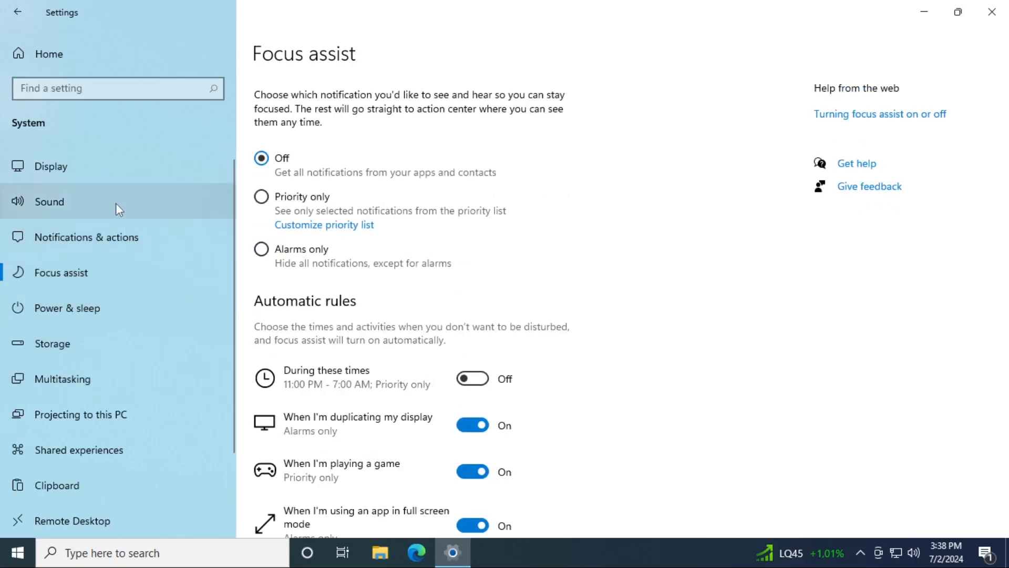
left_click(51, 166)
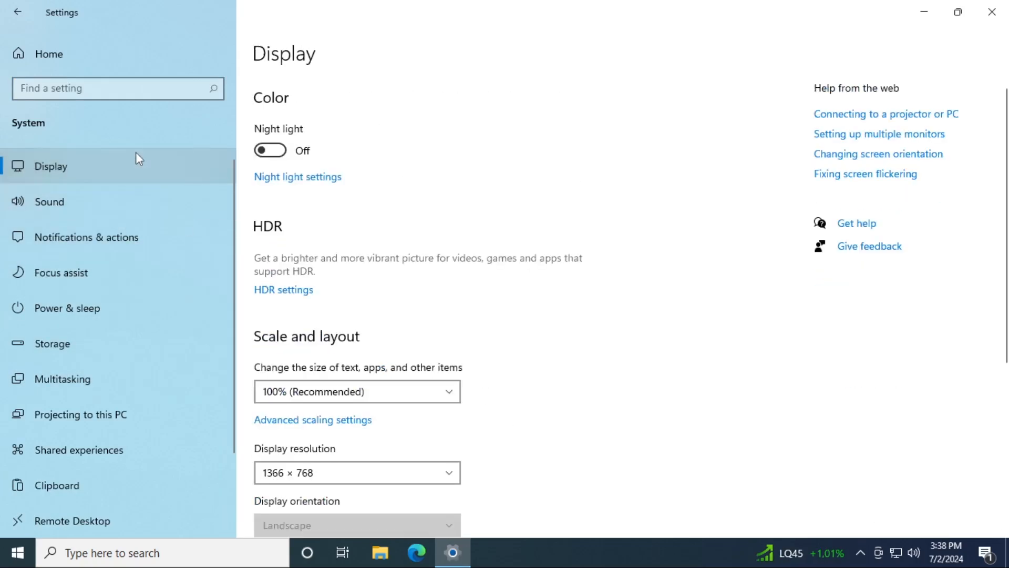
left_click(18, 11)
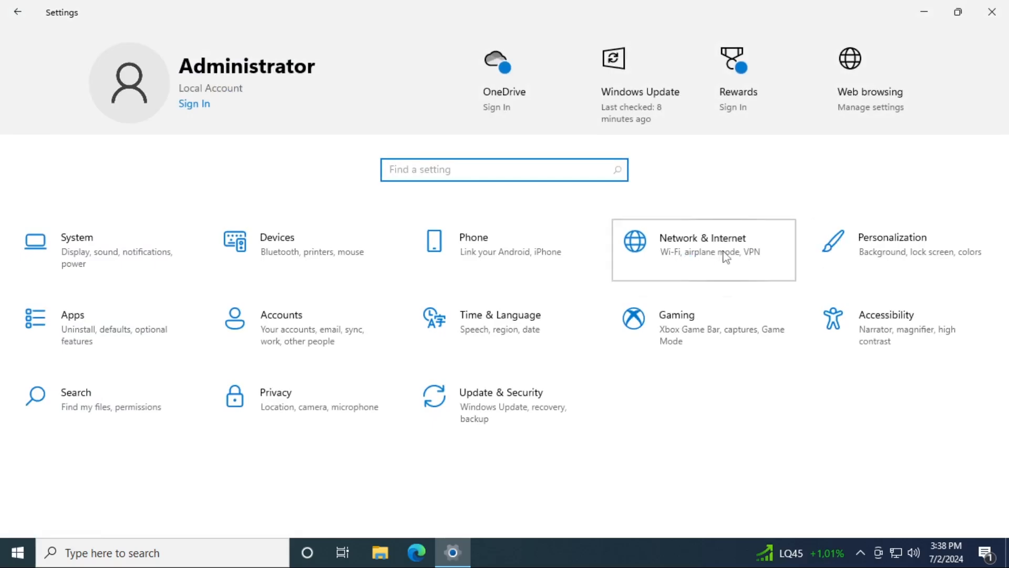
- Visit Network & Internet Status, then Update & Security ending on the Recovery page
left_click(703, 250)
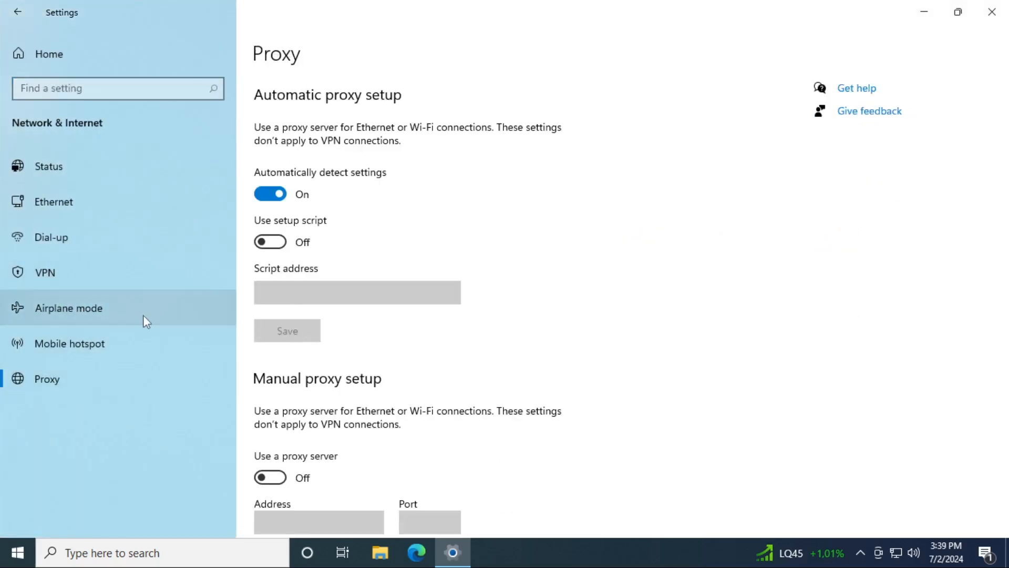
left_click(51, 236)
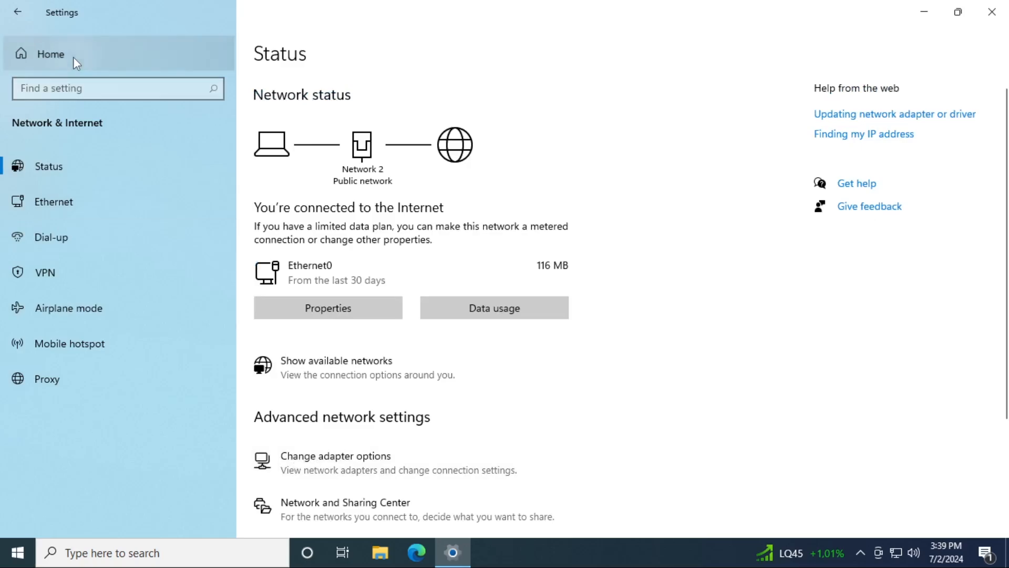
left_click(49, 54)
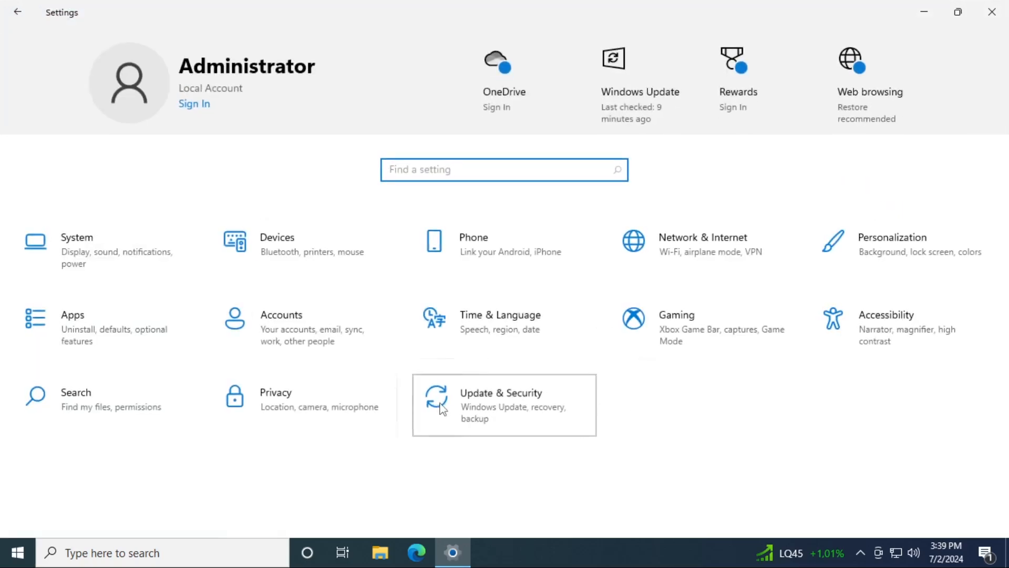
left_click(504, 404)
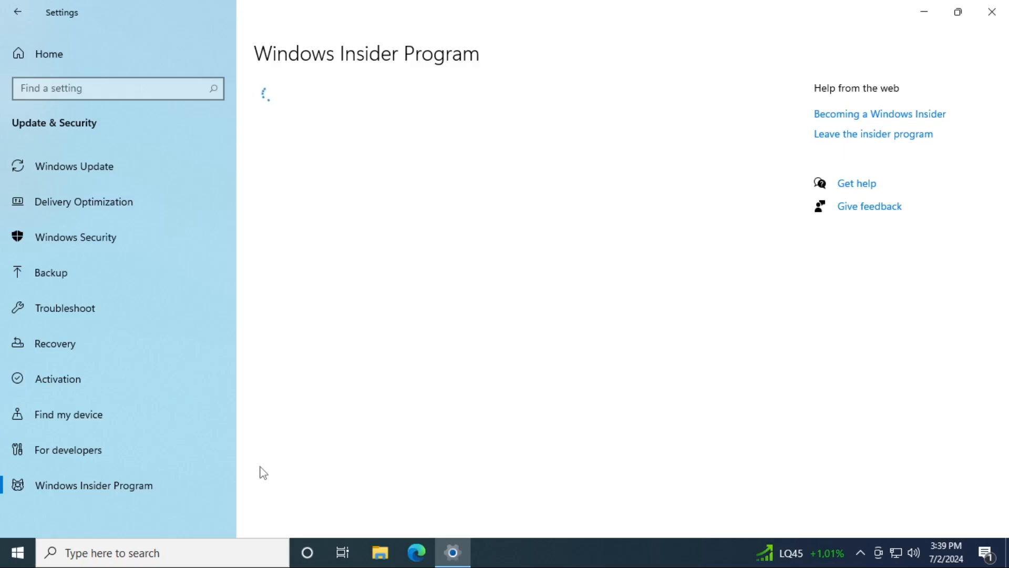
left_click(62, 343)
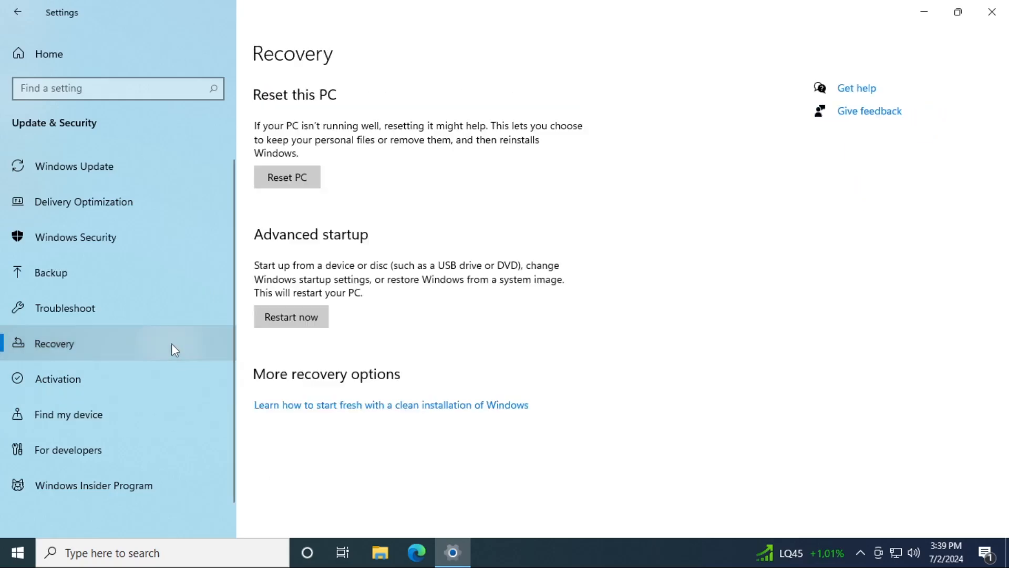